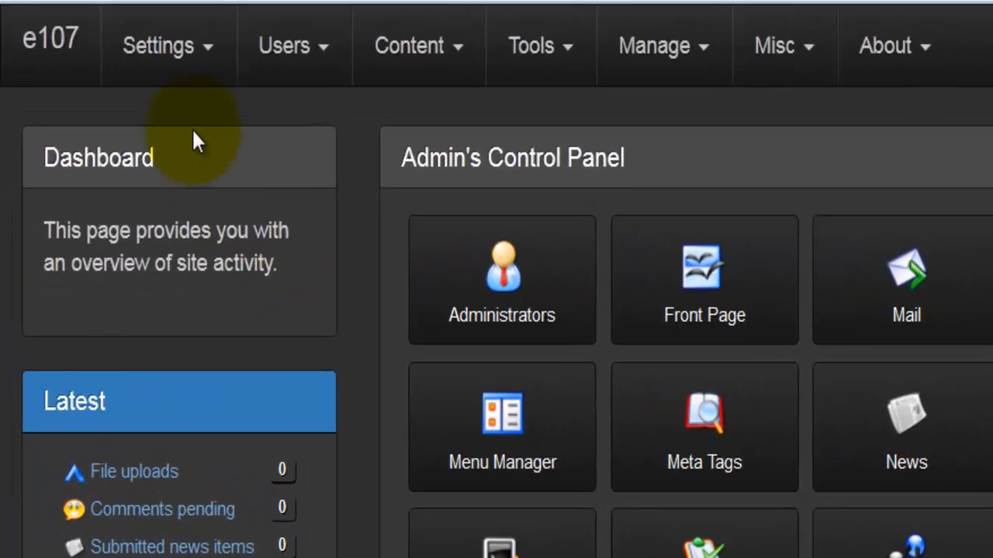
pyautogui.moveTo(49, 39)
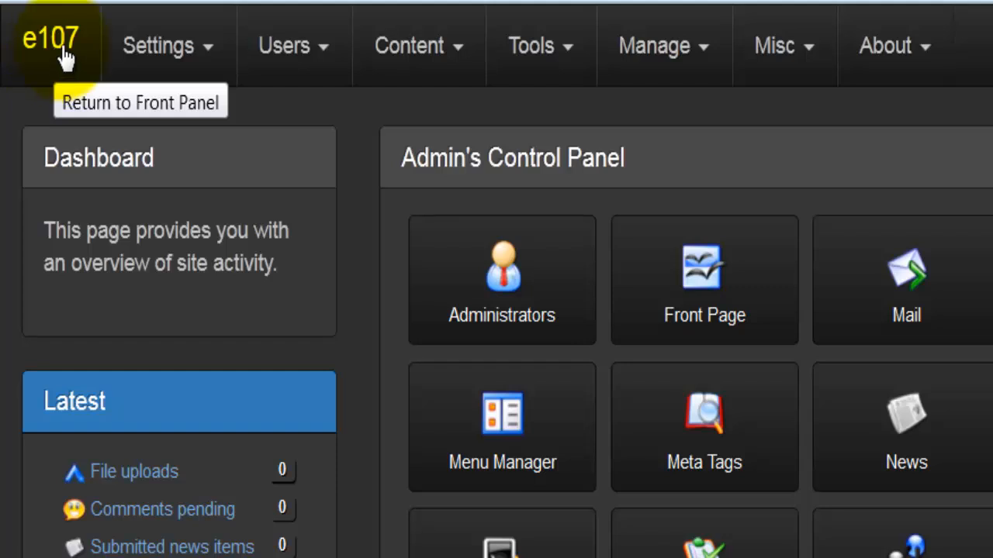
# - Expand the Settings menu in the admin top navigation bar
pyautogui.click(158, 45)
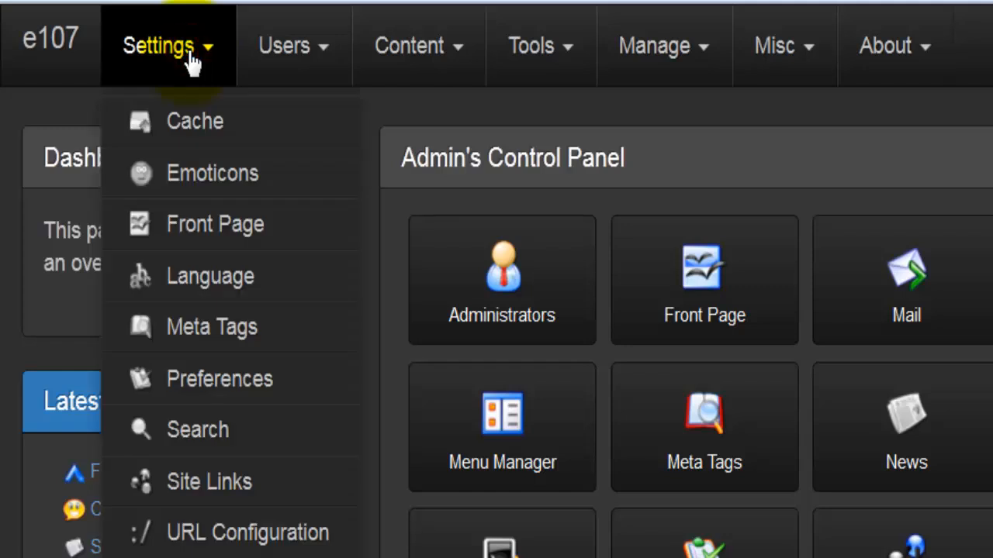
pyautogui.moveTo(276, 172)
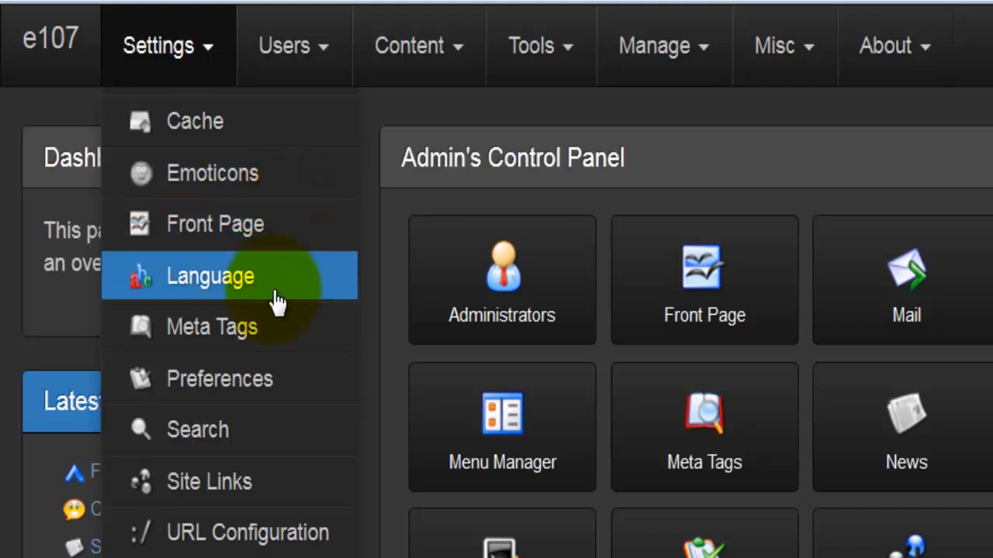
pyautogui.moveTo(277, 388)
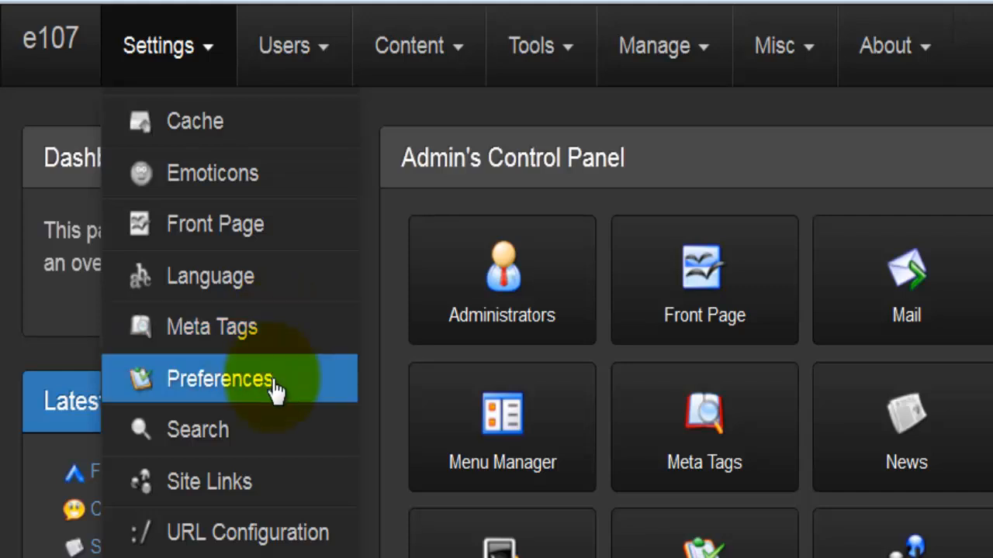
pyautogui.moveTo(209, 480)
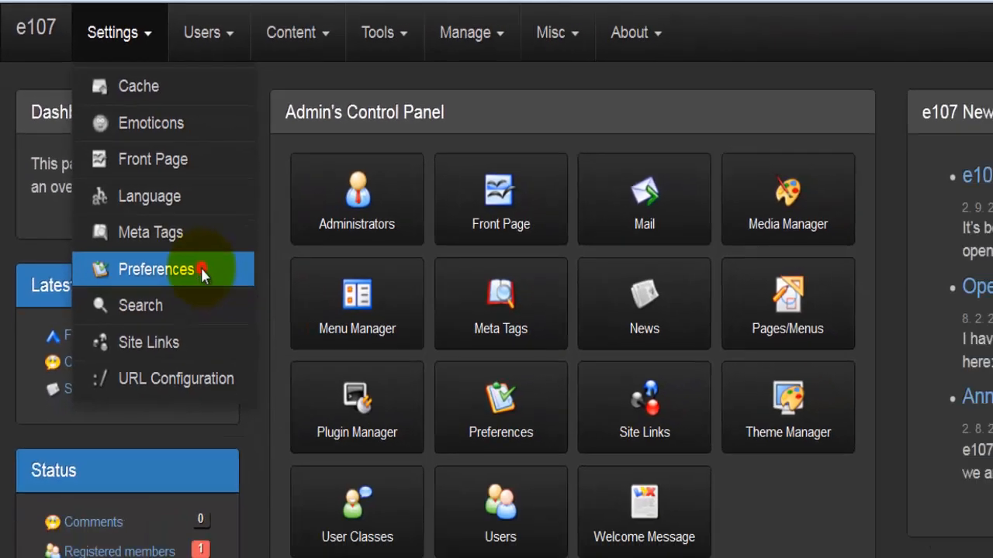
# - Go to Preferences to reach the Site Information fields, scrolling through the Basic Options
pyautogui.click(155, 270)
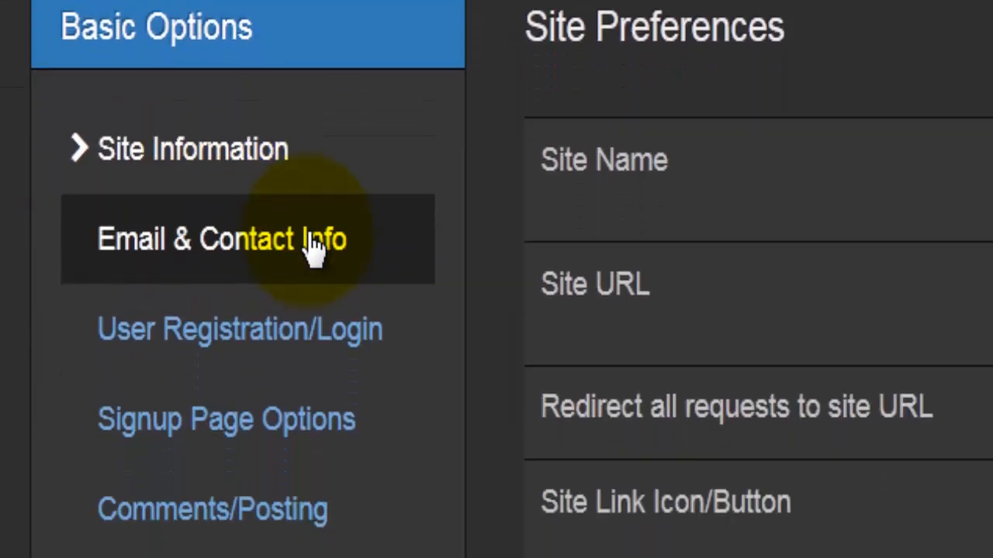
pyautogui.scroll(-3)
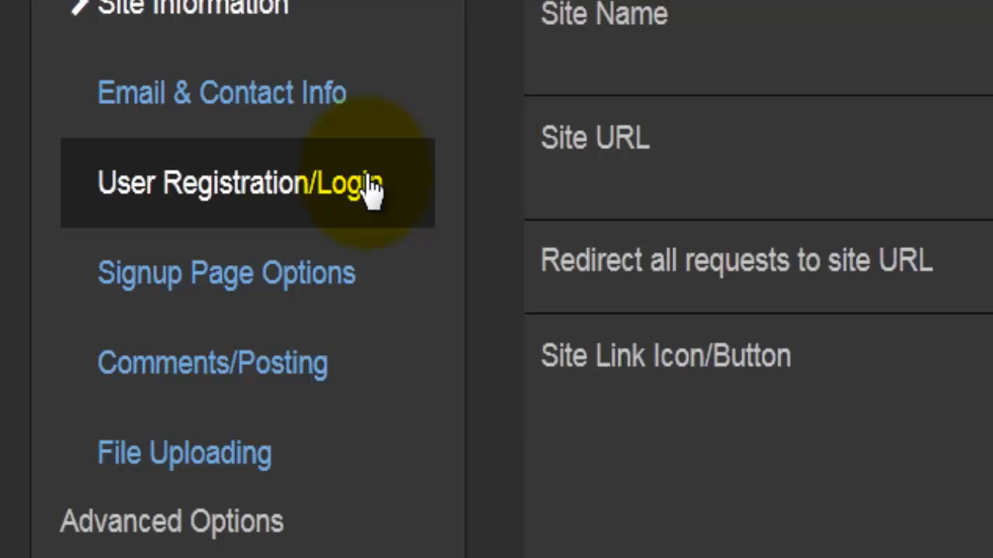
pyautogui.moveTo(396, 230)
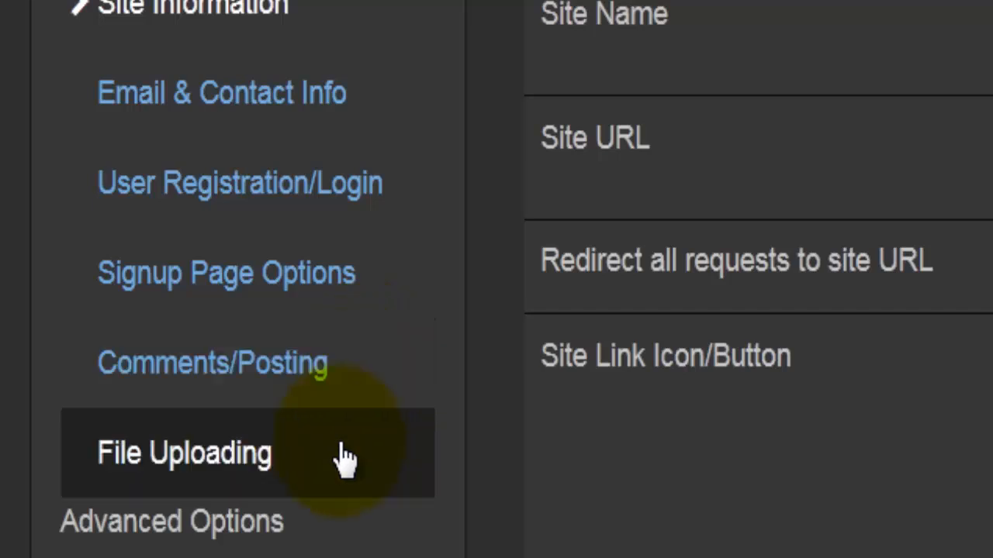
pyautogui.scroll(-3)
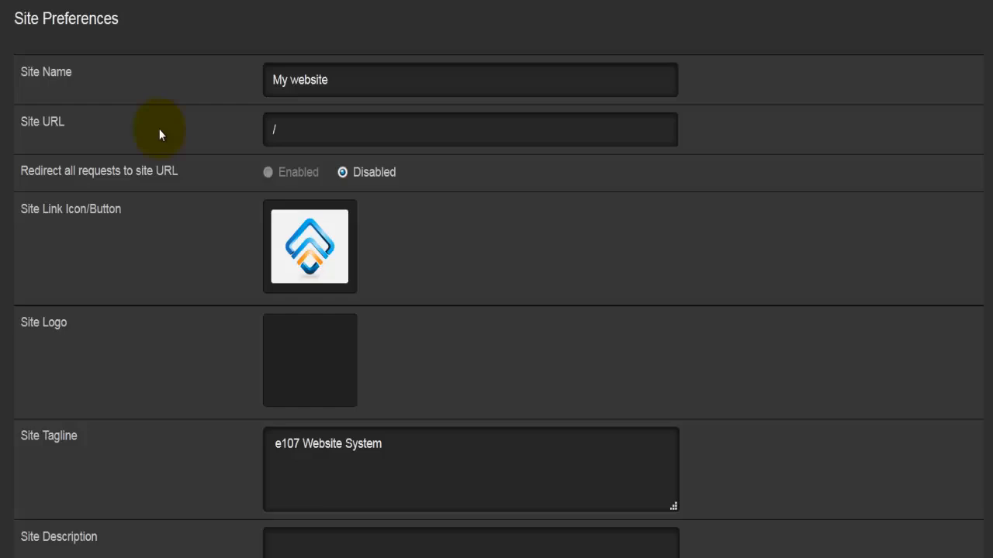
pyautogui.scroll(-3)
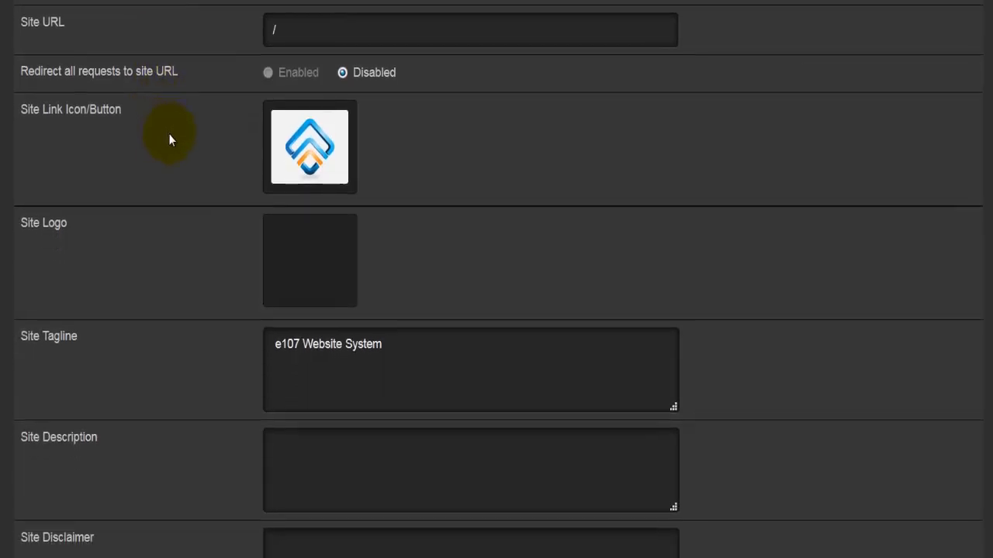
pyautogui.moveTo(121, 83)
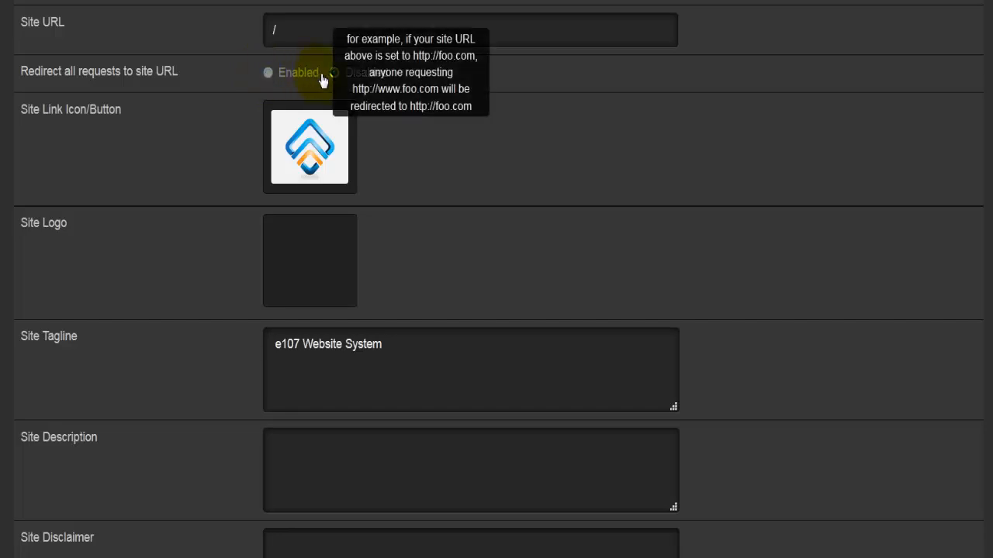
pyautogui.click(334, 73)
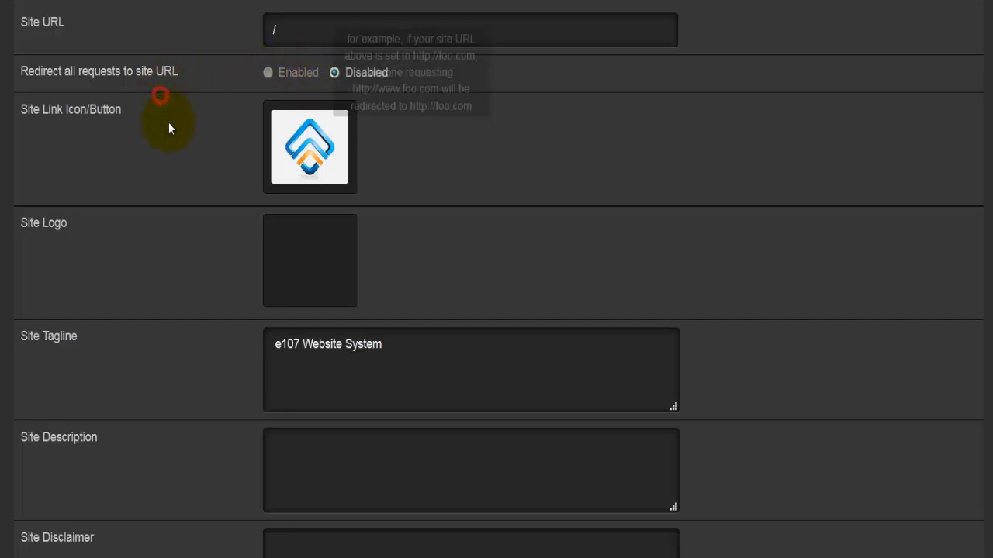
pyautogui.moveTo(309, 142)
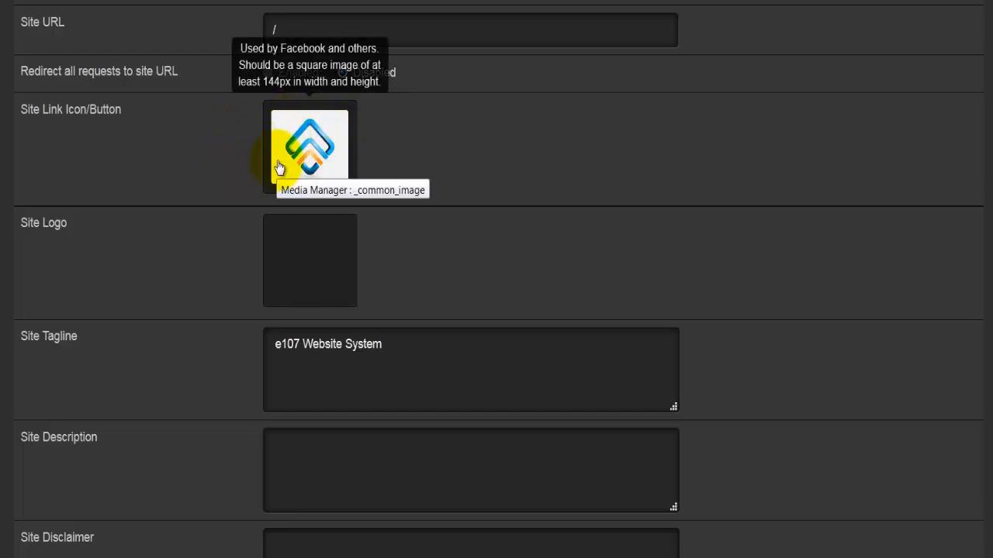
pyautogui.scroll(-3)
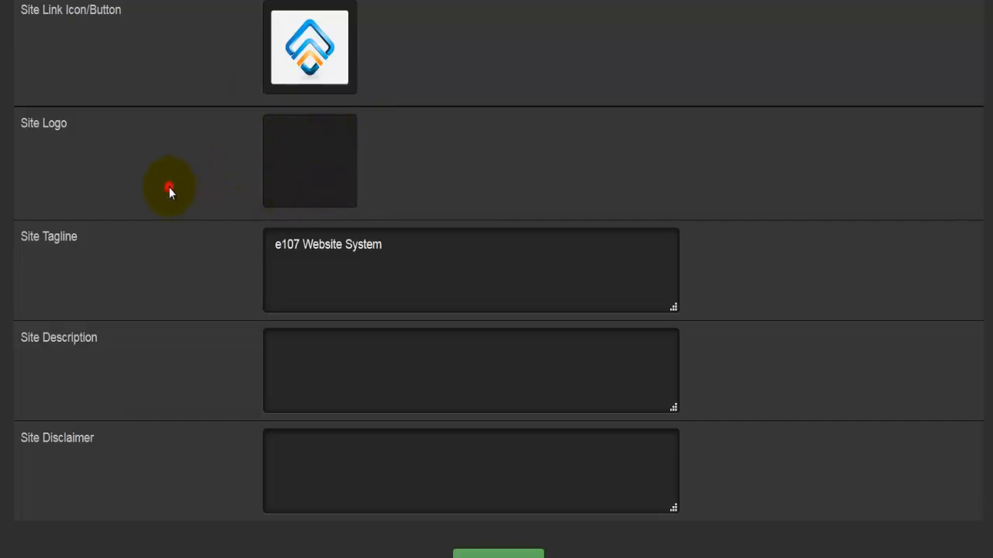
pyautogui.scroll(-3)
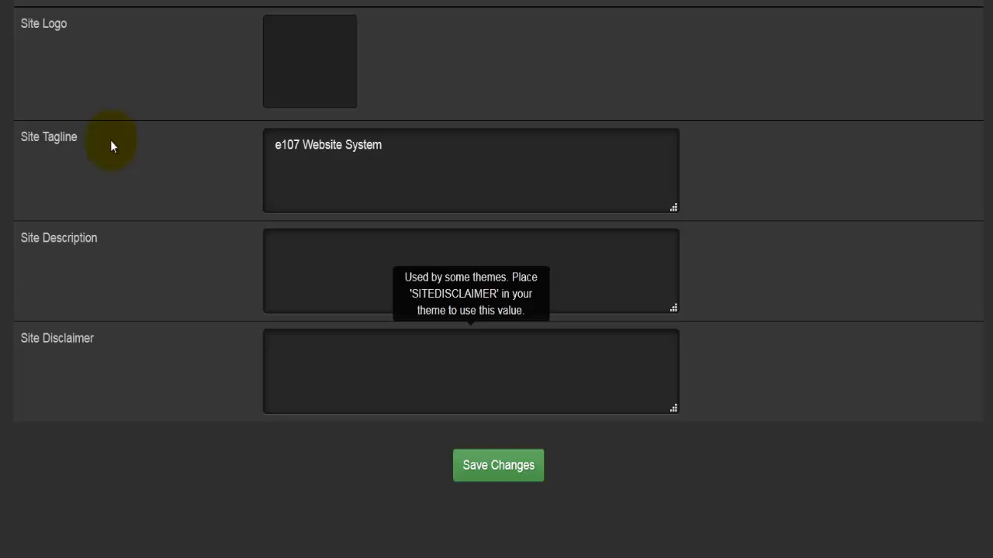
pyautogui.moveTo(465, 466)
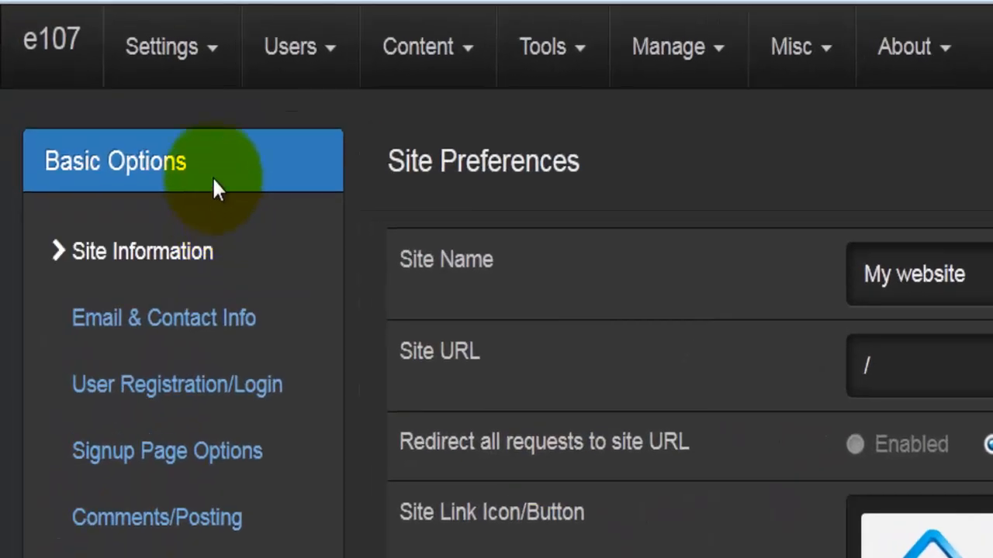
pyautogui.moveTo(279, 338)
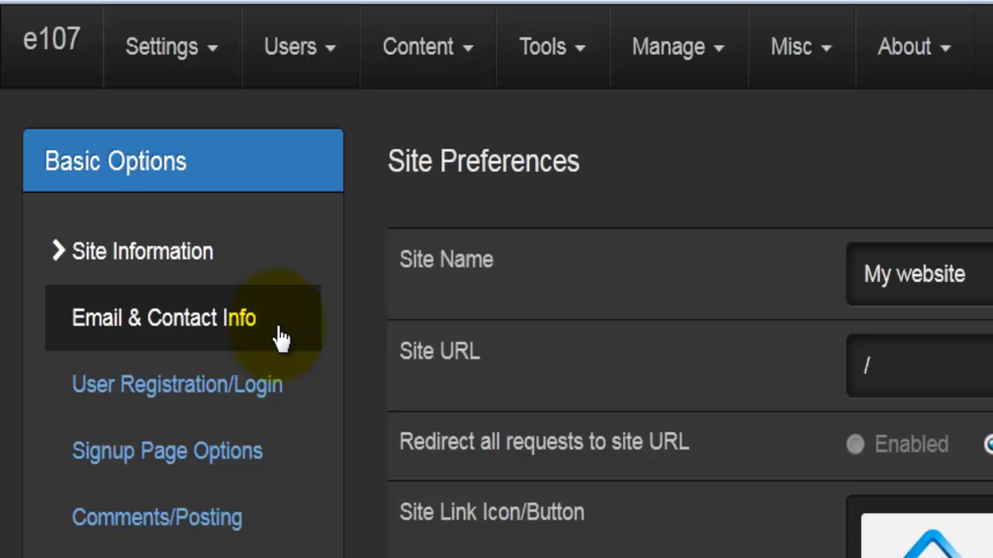
# - Switch to Email & Contact Info and focus the Main site admin field showing Admin
pyautogui.click(163, 317)
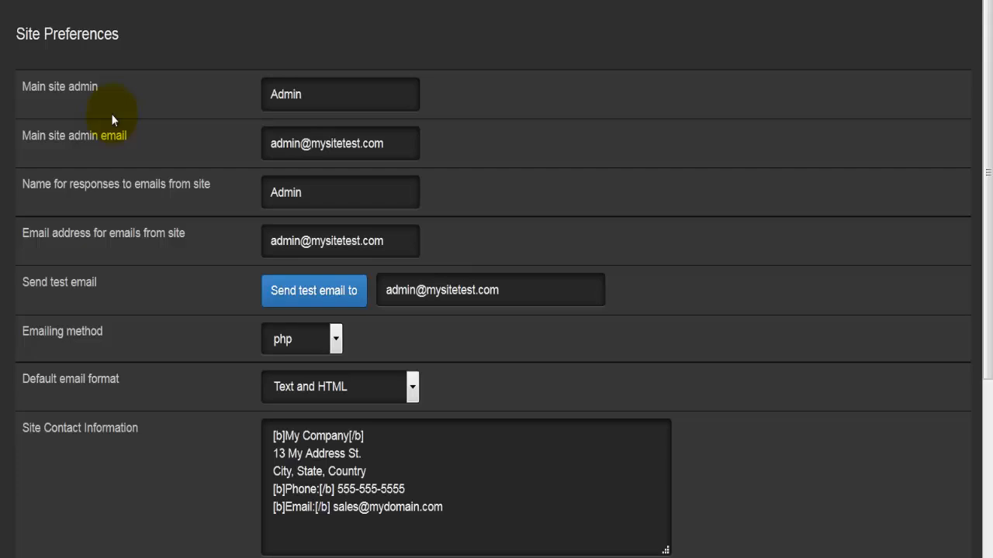
pyautogui.moveTo(65, 104)
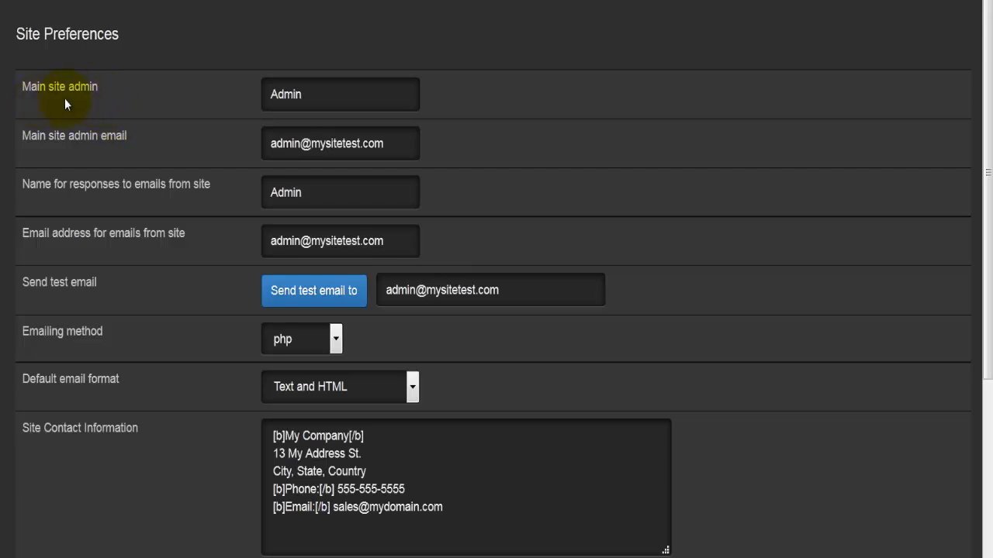
pyautogui.click(340, 94)
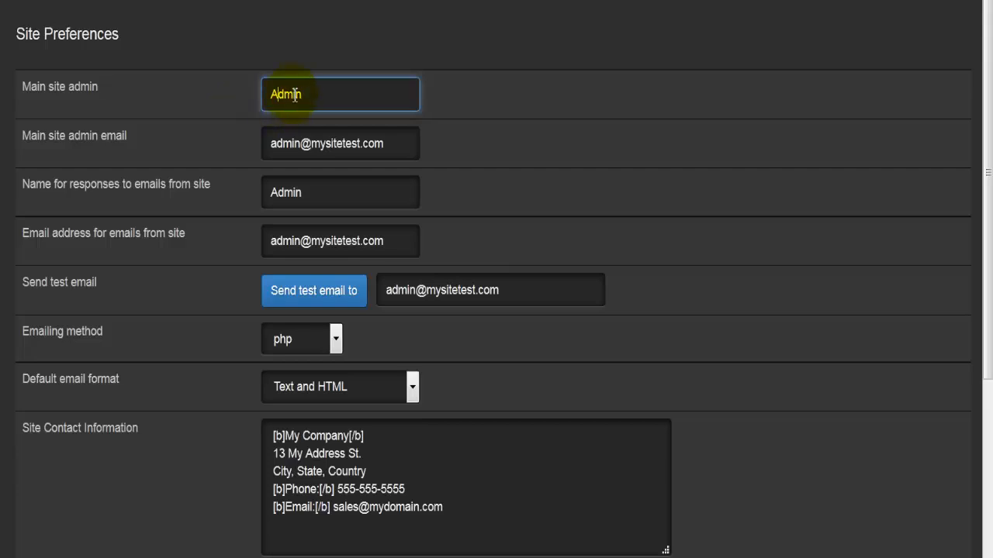
pyautogui.moveTo(214, 145)
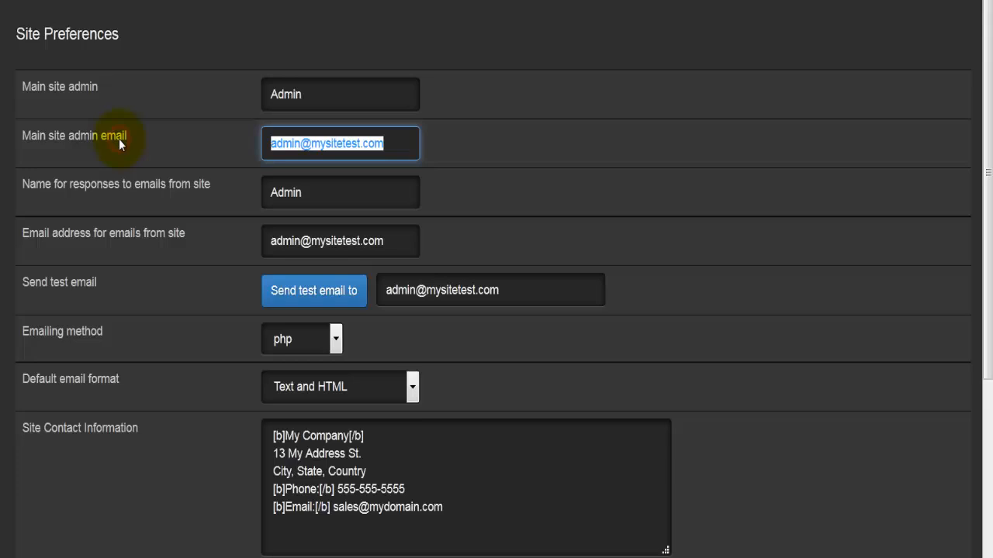
pyautogui.moveTo(96, 93)
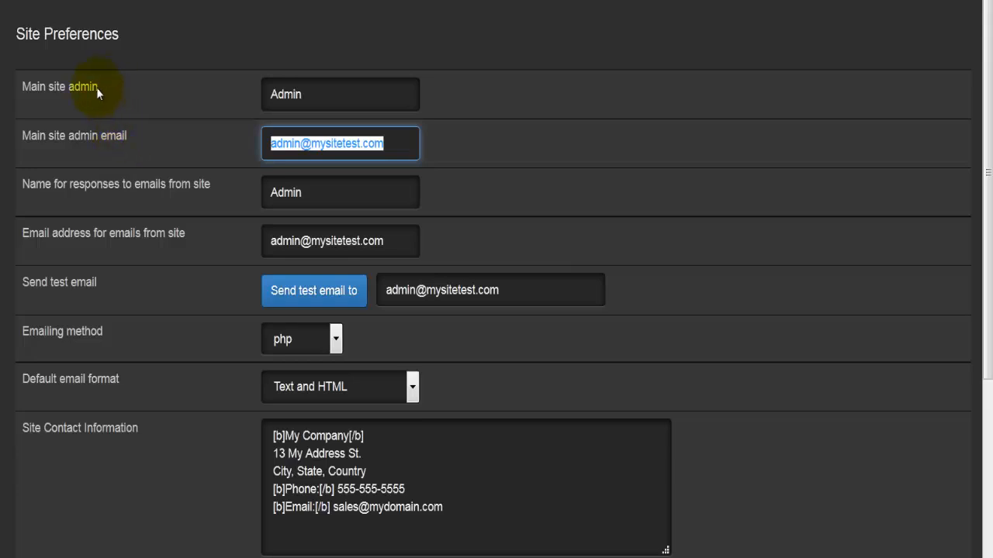
pyautogui.moveTo(84, 205)
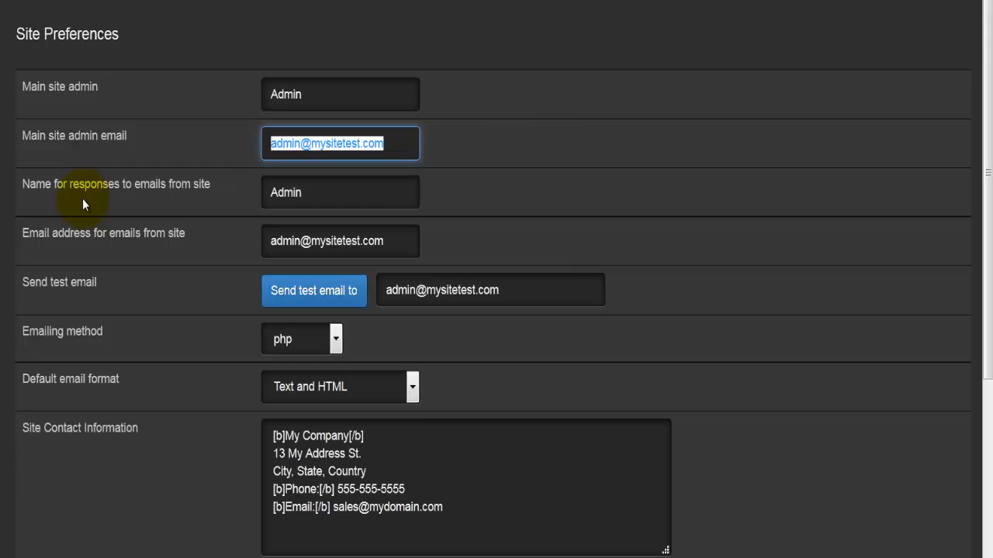
pyautogui.moveTo(171, 202)
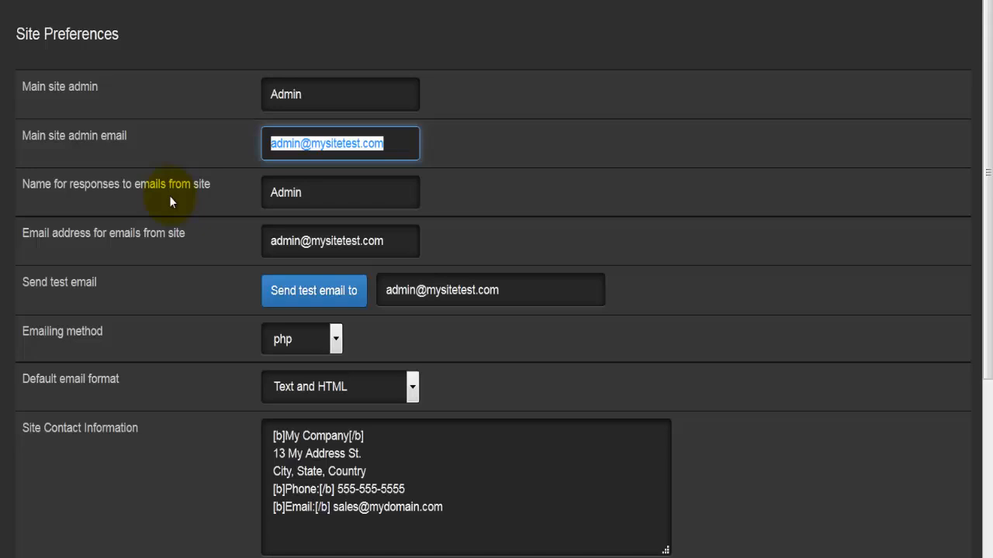
pyautogui.click(340, 193)
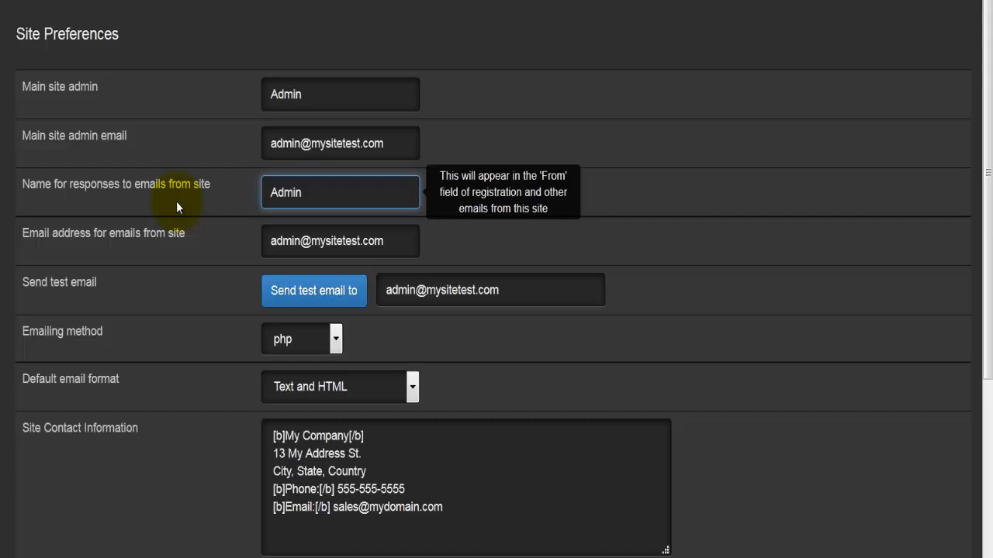
pyautogui.moveTo(162, 186)
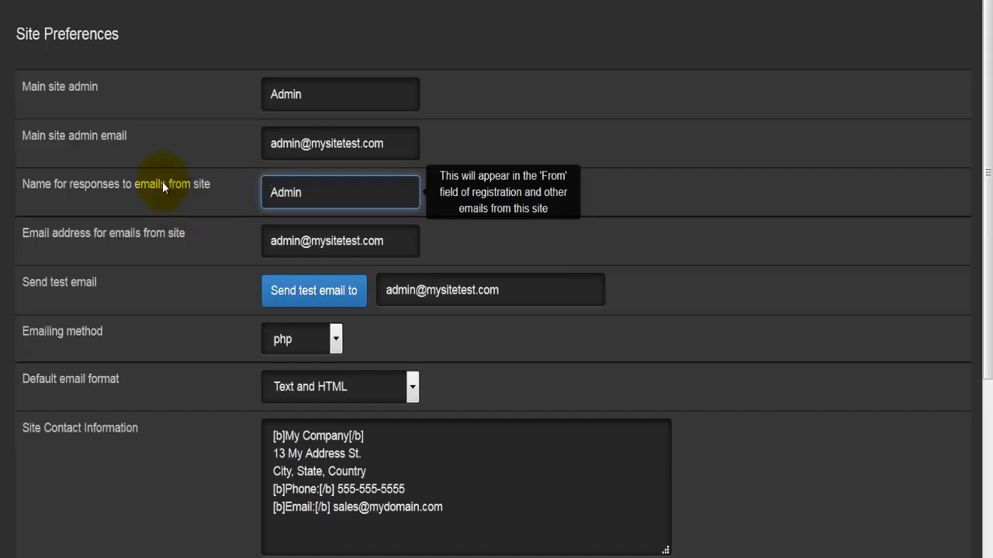
pyautogui.moveTo(112, 136)
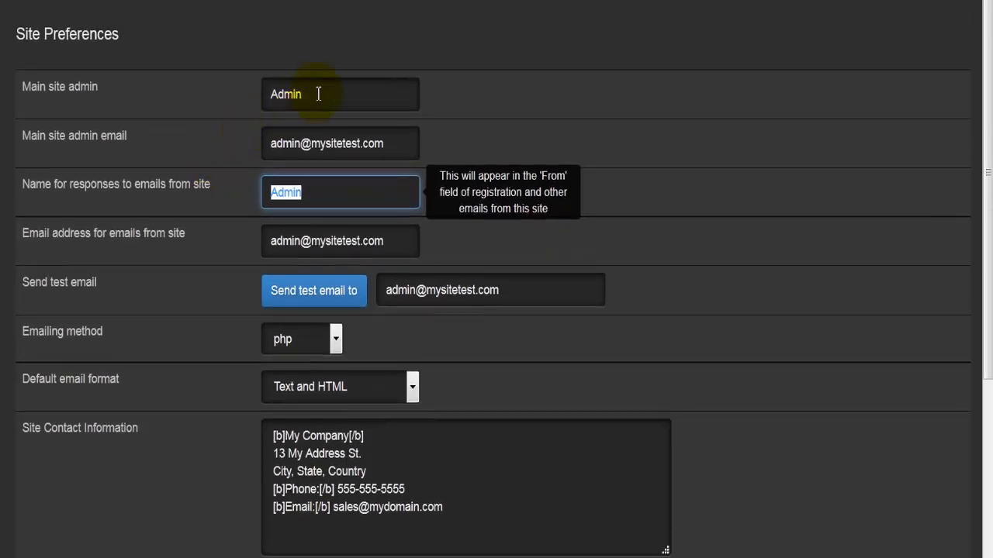
pyautogui.moveTo(295, 158)
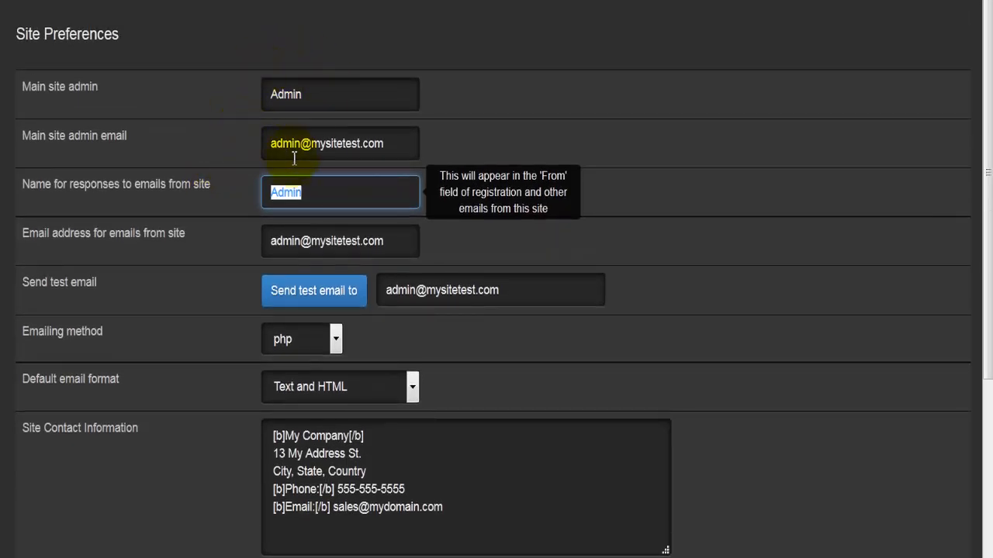
pyautogui.moveTo(273, 95)
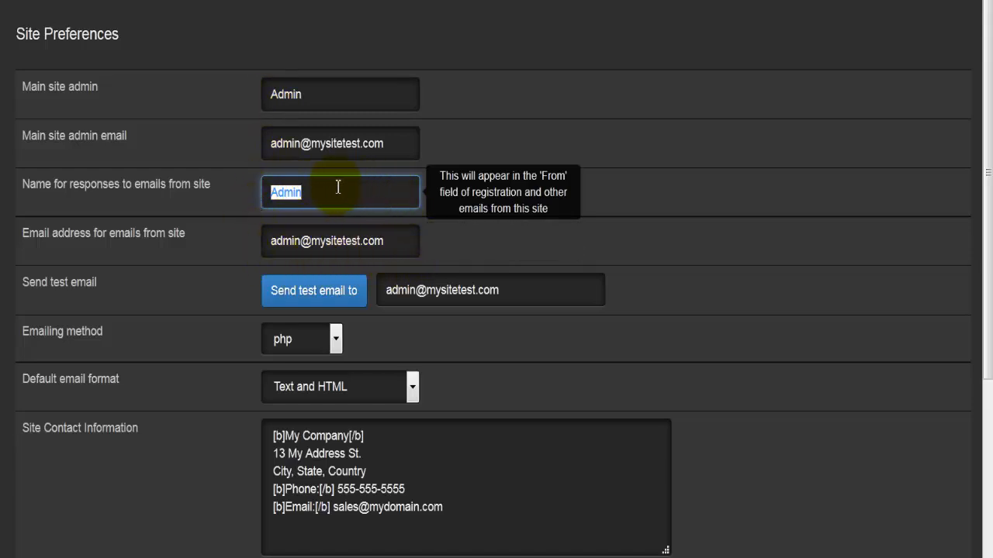
pyautogui.scroll(-3)
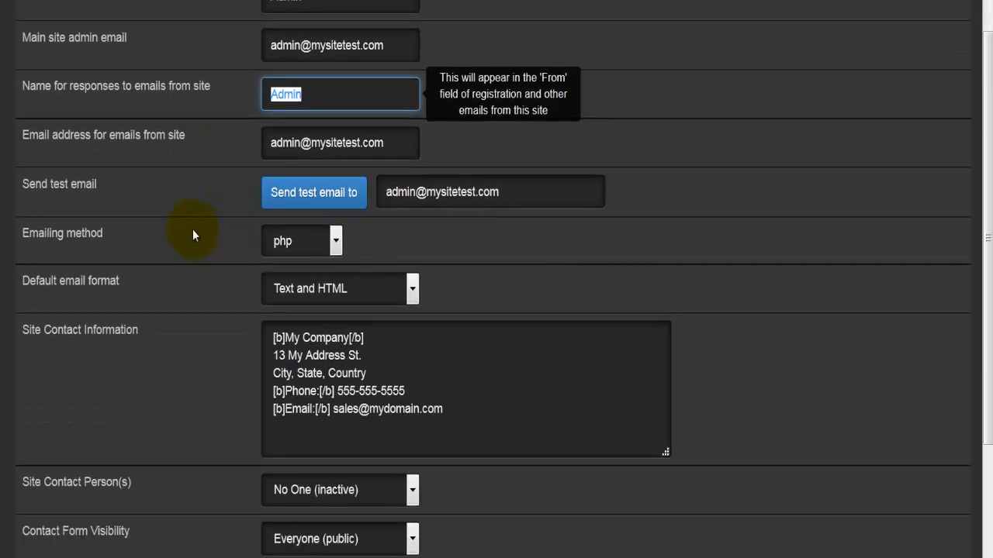
pyautogui.moveTo(314, 192)
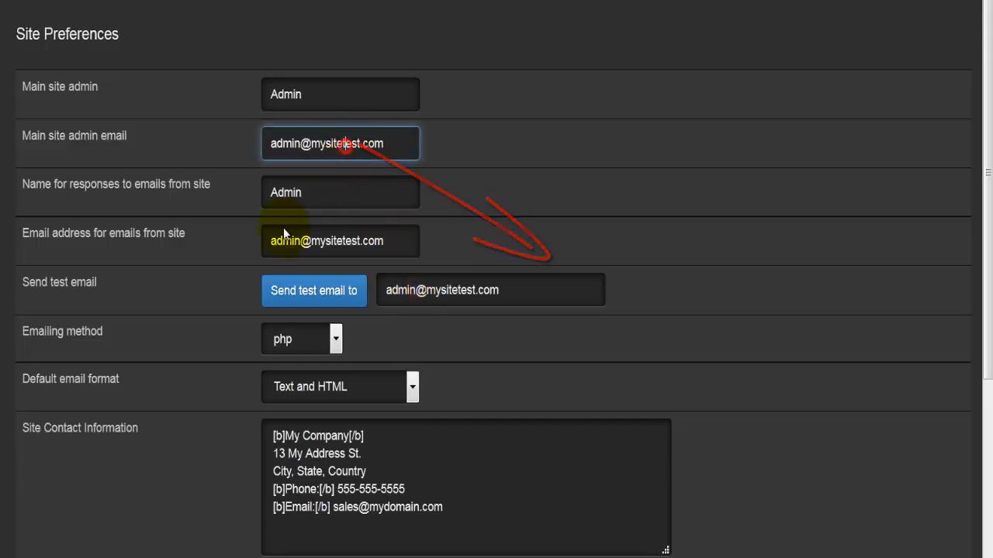
pyautogui.scroll(-3)
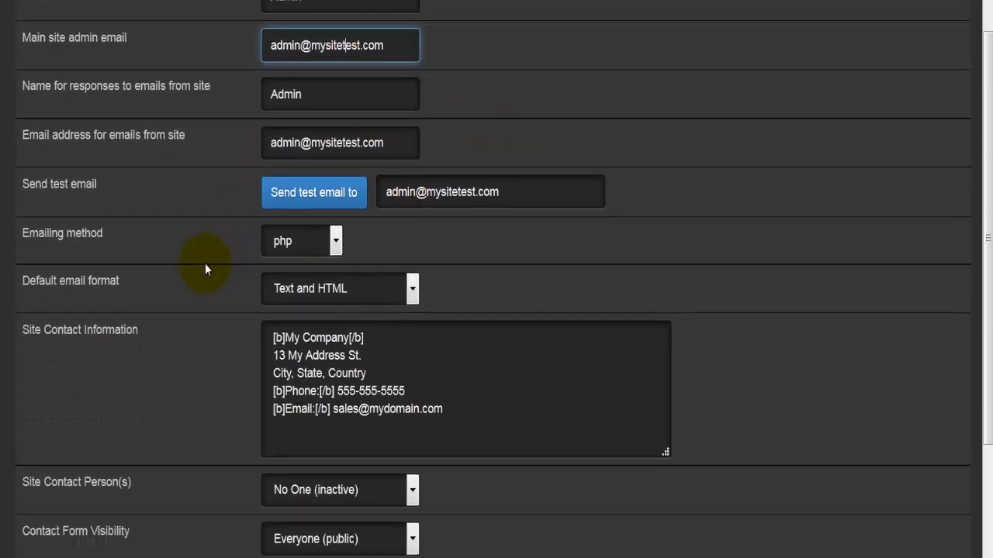
pyautogui.scroll(-3)
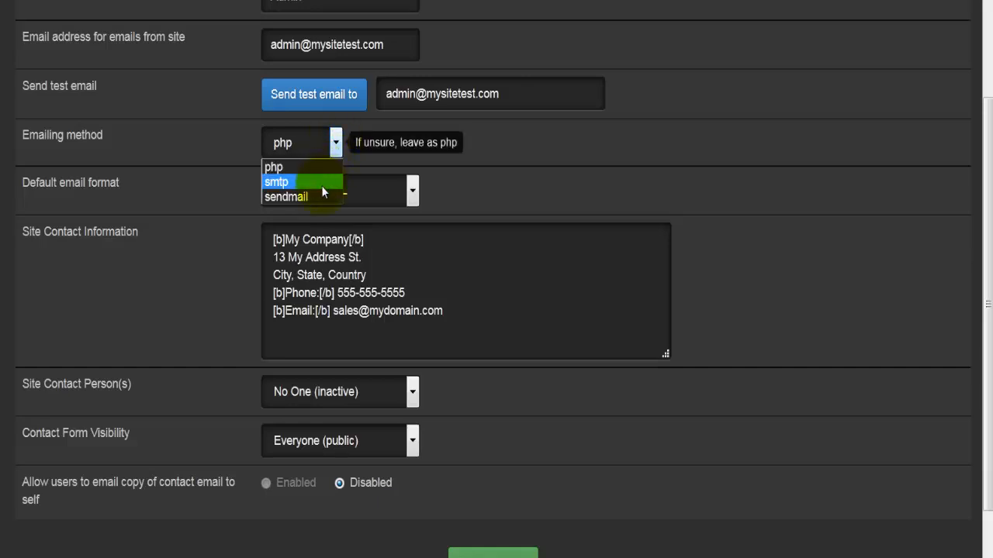
pyautogui.moveTo(294, 196)
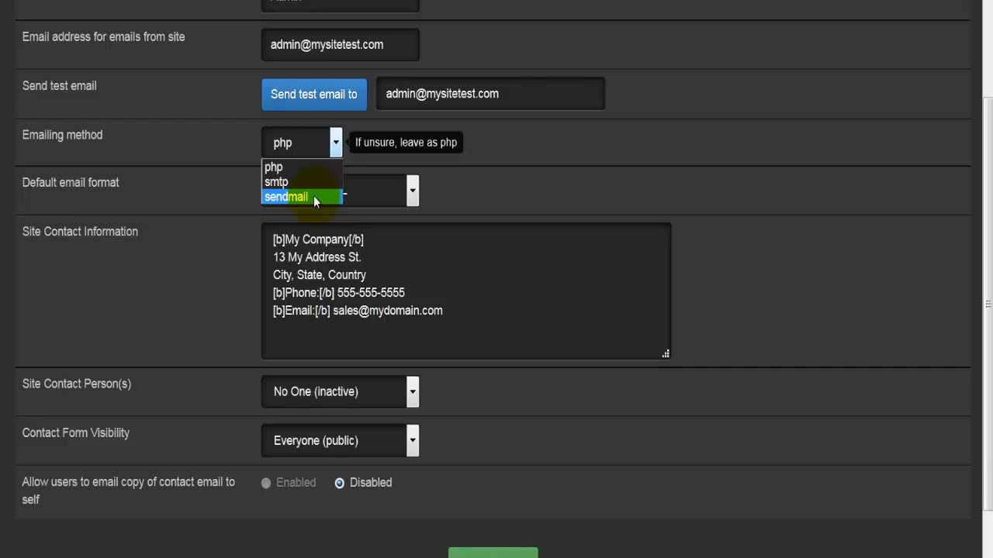
pyautogui.moveTo(298, 182)
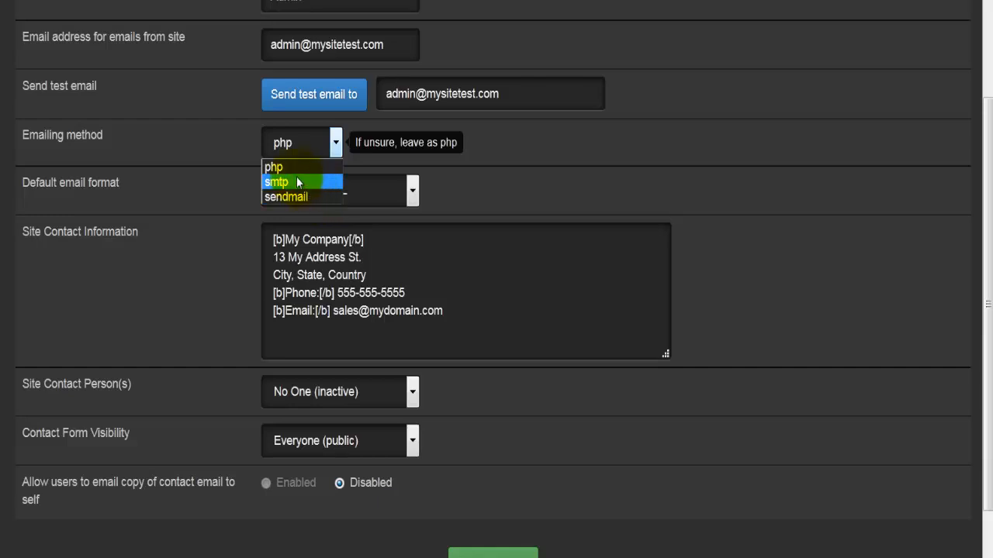
pyautogui.click(273, 168)
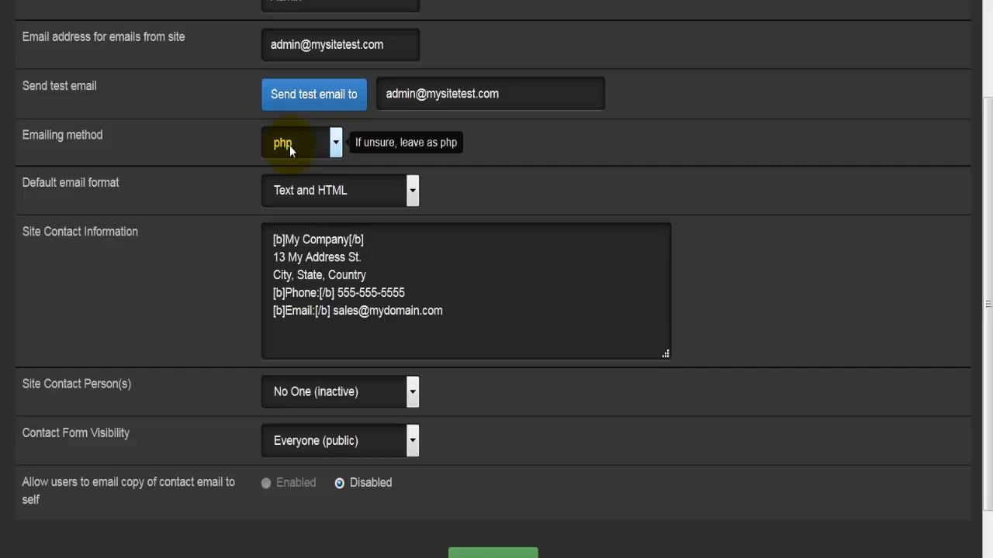
pyautogui.click(301, 143)
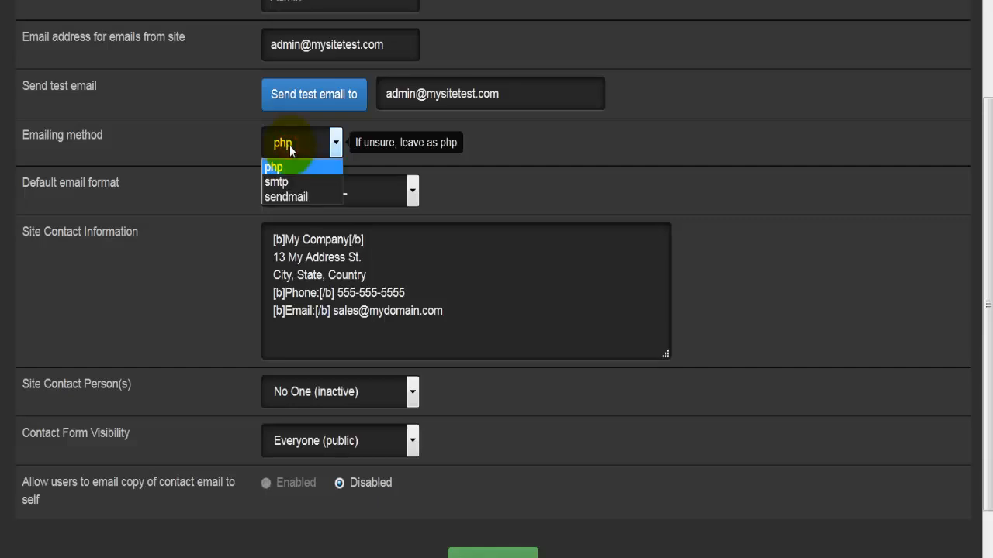
pyautogui.moveTo(276, 182)
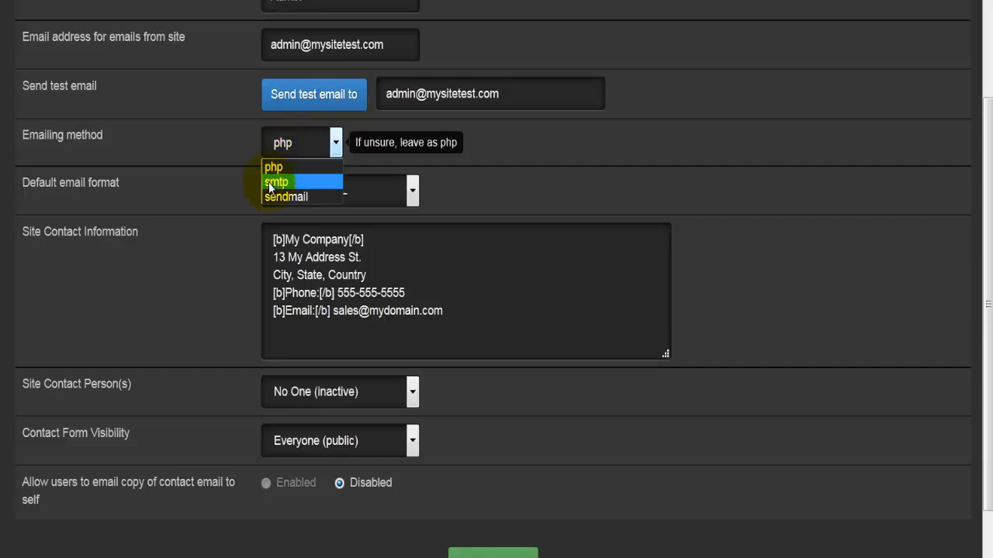
pyautogui.click(301, 167)
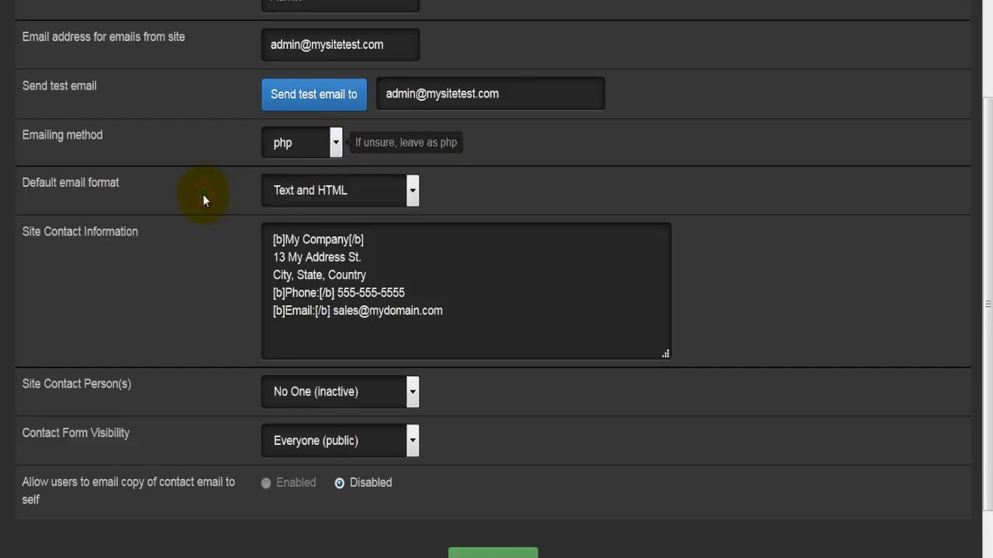
pyautogui.scroll(-3)
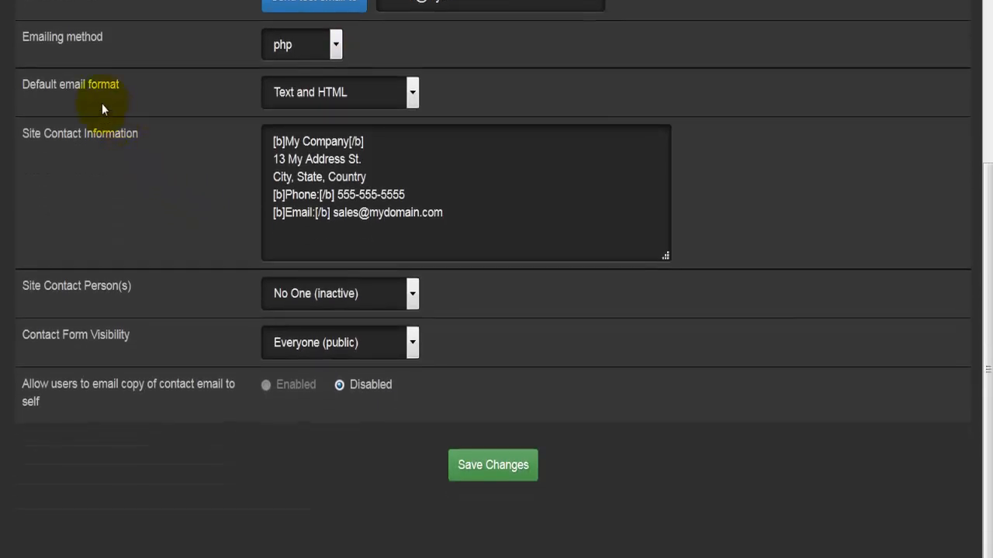
pyautogui.click(338, 92)
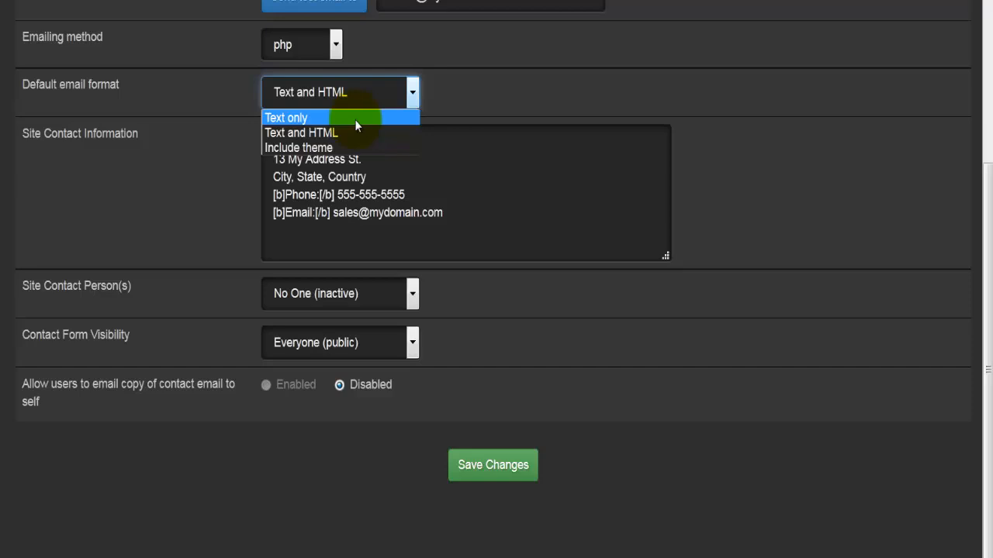
pyautogui.moveTo(348, 133)
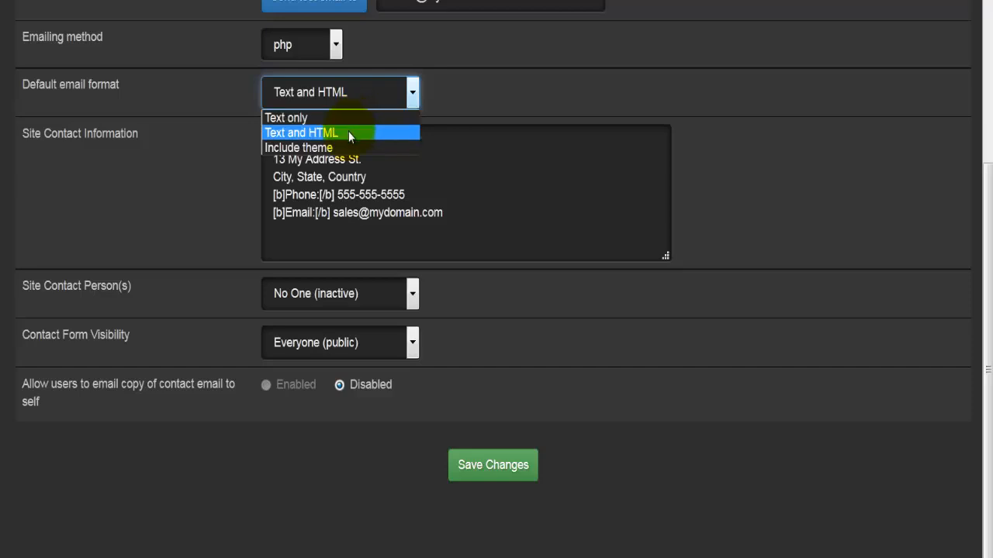
pyautogui.moveTo(341, 148)
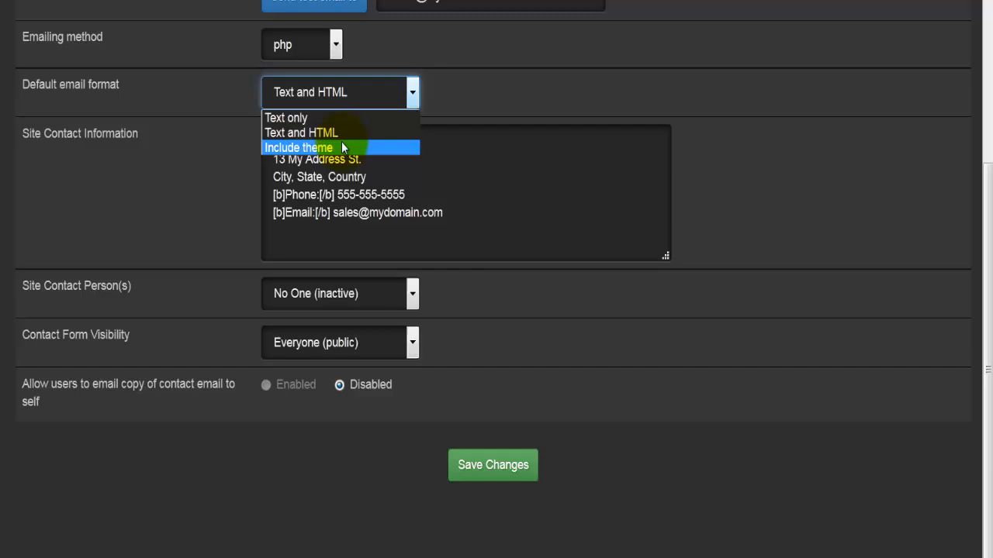
pyautogui.moveTo(349, 149)
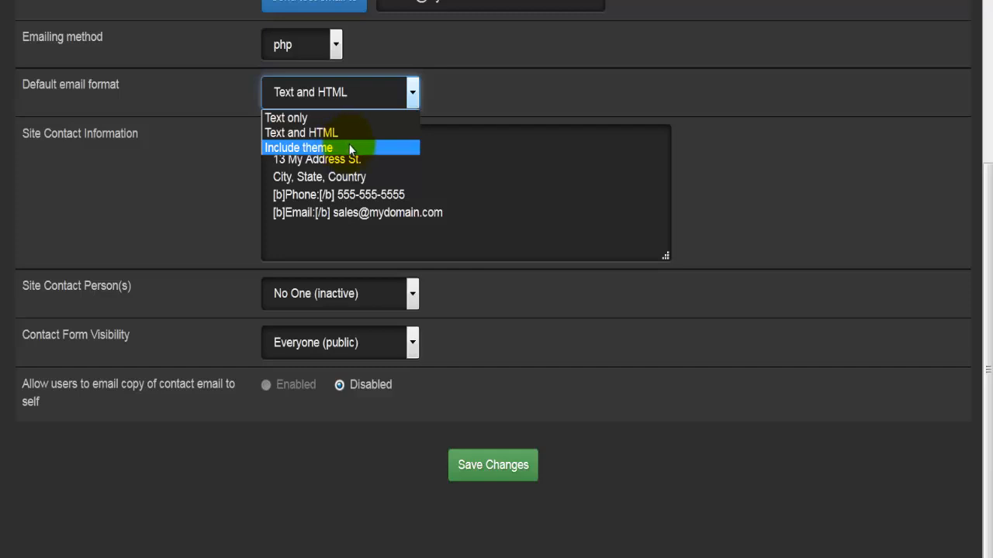
pyautogui.moveTo(351, 133)
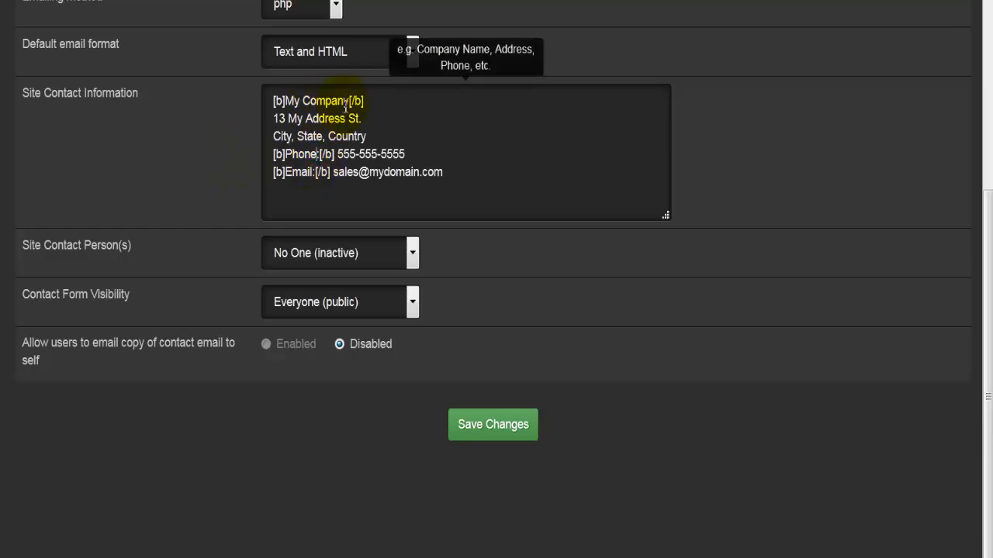
pyautogui.moveTo(282, 118); pyautogui.dragTo(338, 118)
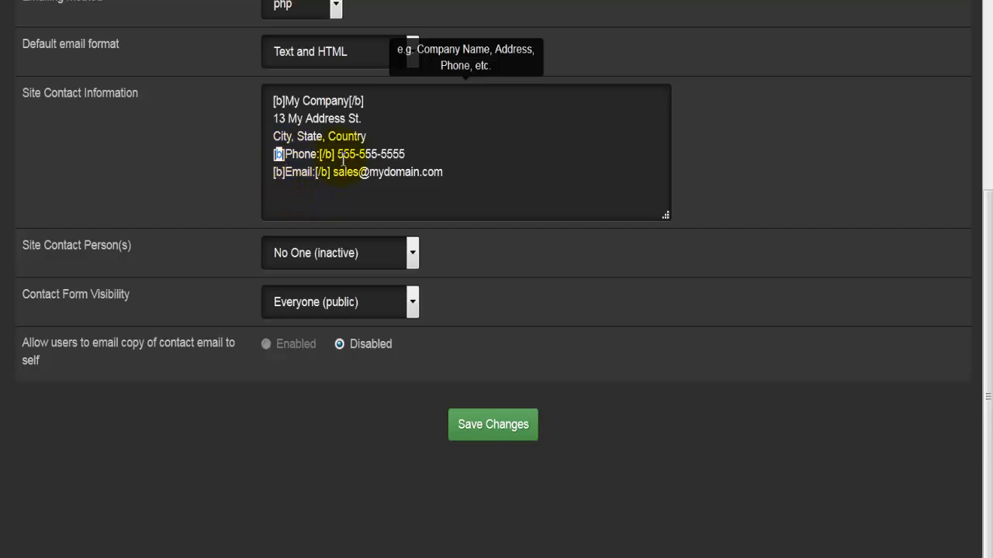
pyautogui.doubleClick(292, 101)
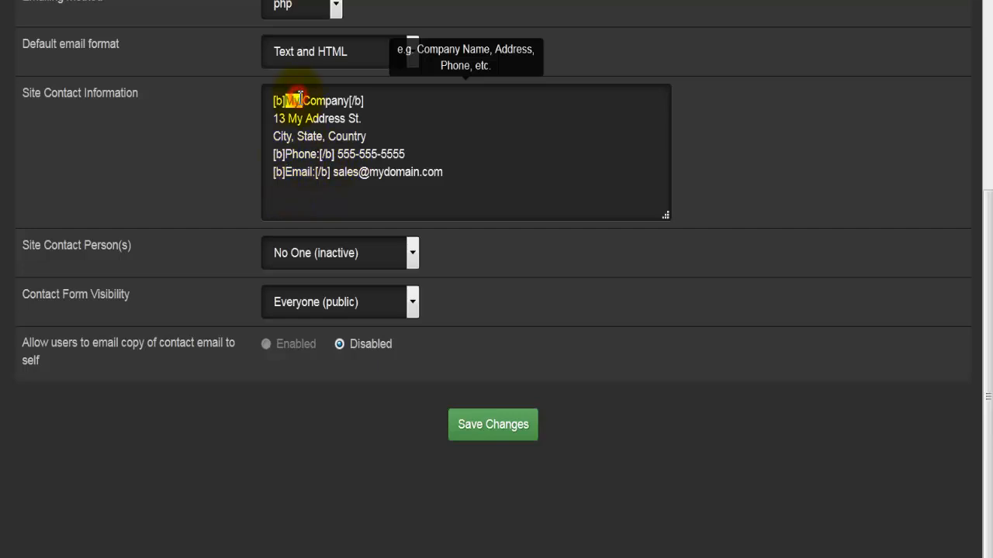
pyautogui.doubleClick(294, 153)
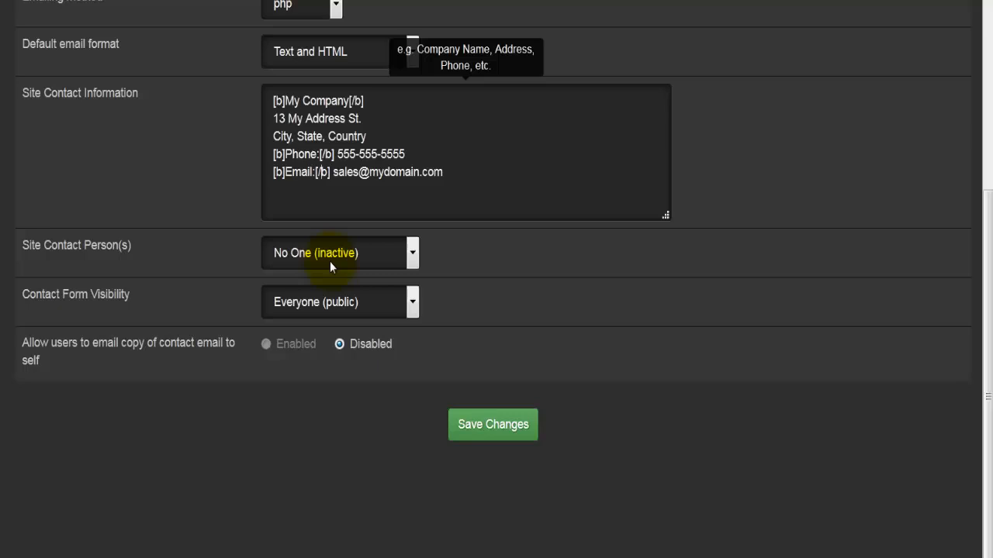
pyautogui.click(338, 253)
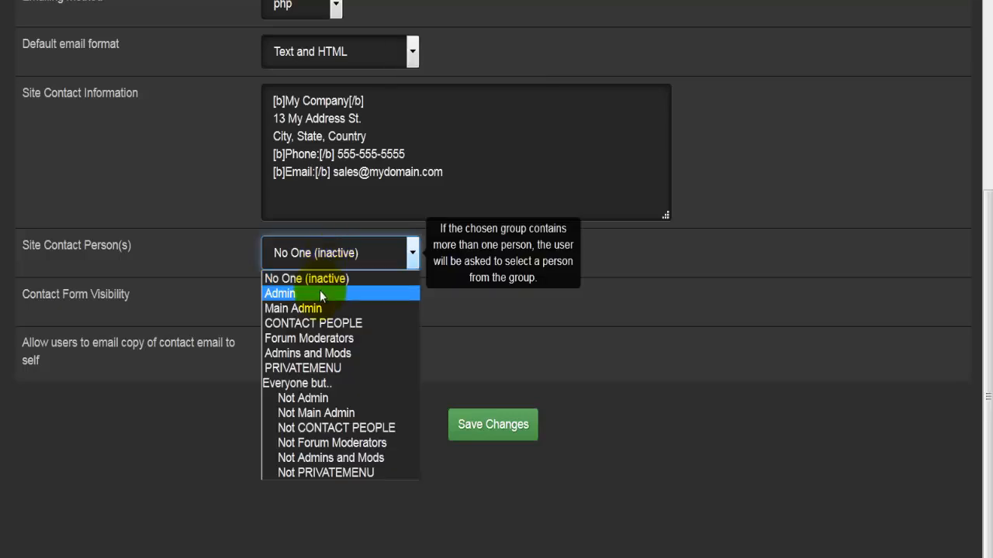
pyautogui.moveTo(341, 338)
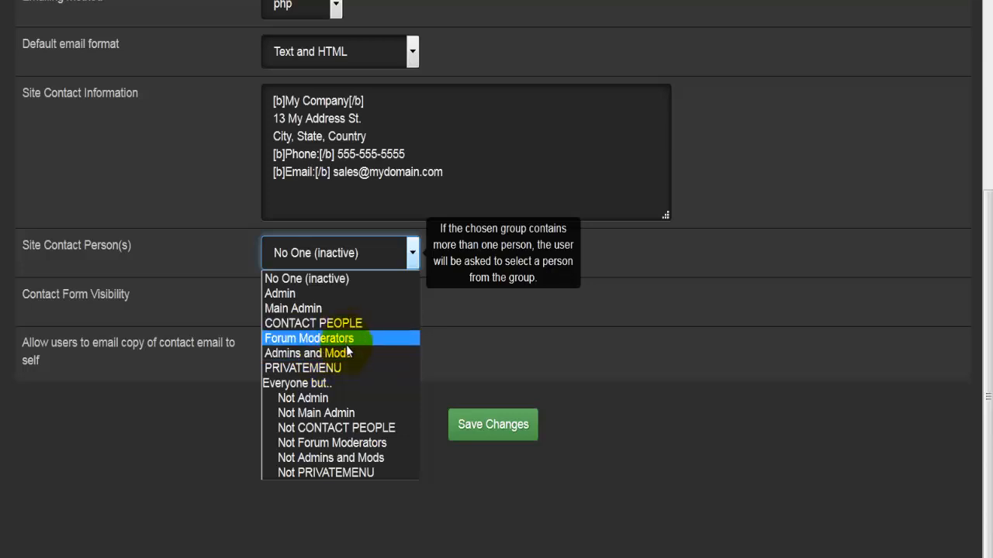
pyautogui.moveTo(359, 444)
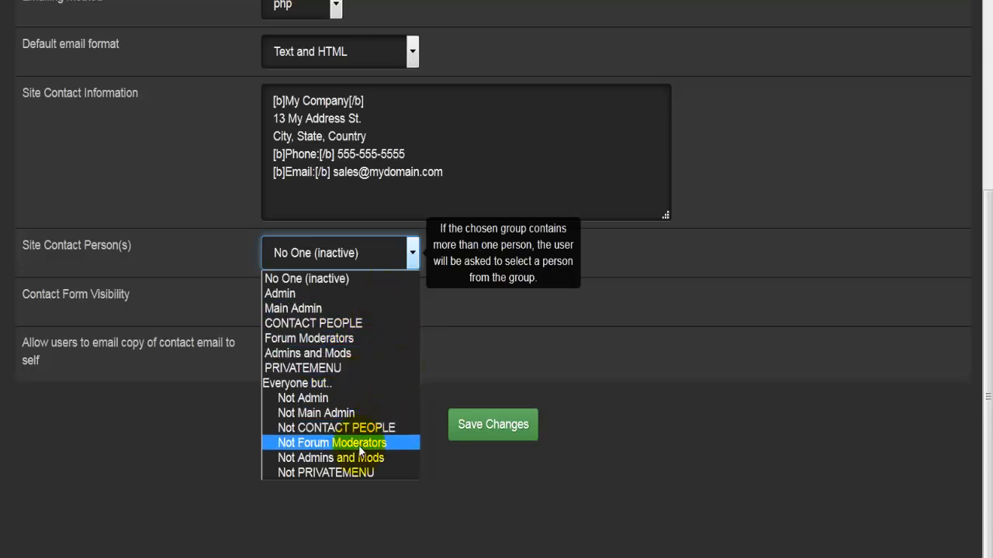
pyautogui.click(338, 251)
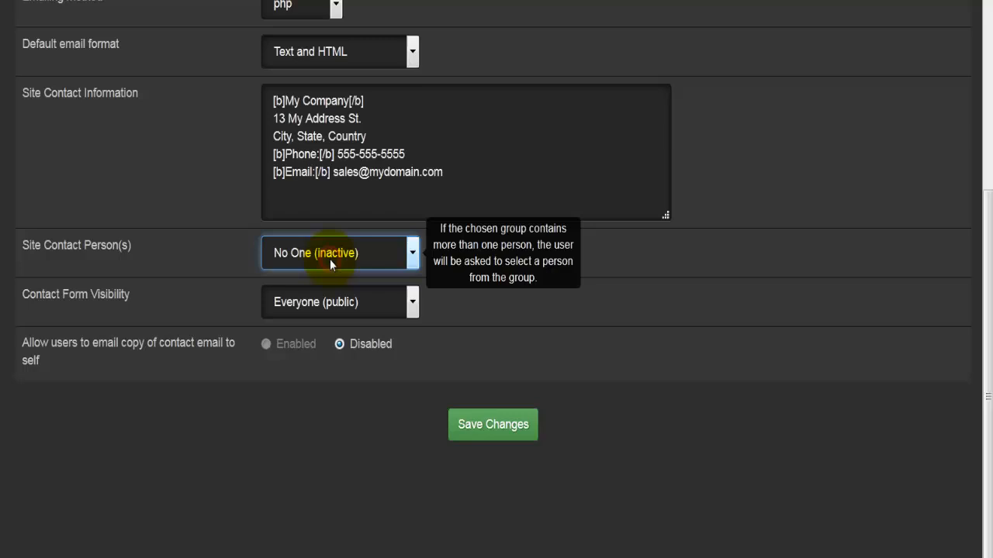
pyautogui.moveTo(304, 304)
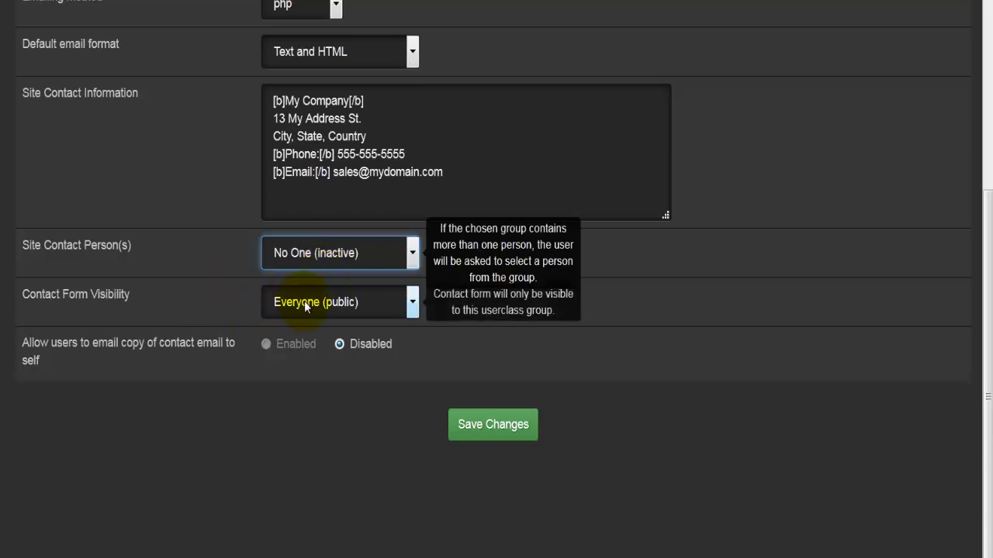
pyautogui.click(340, 300)
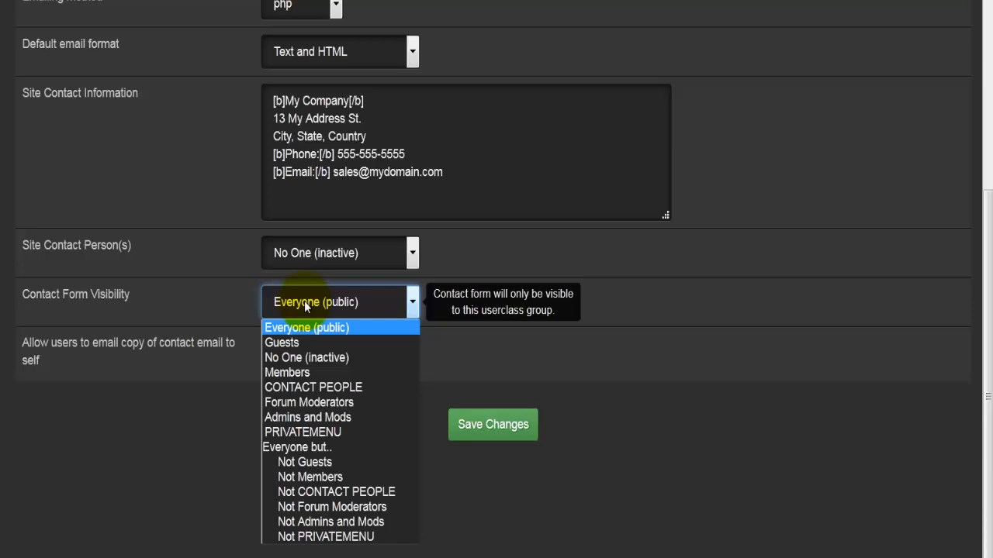
pyautogui.moveTo(287, 372)
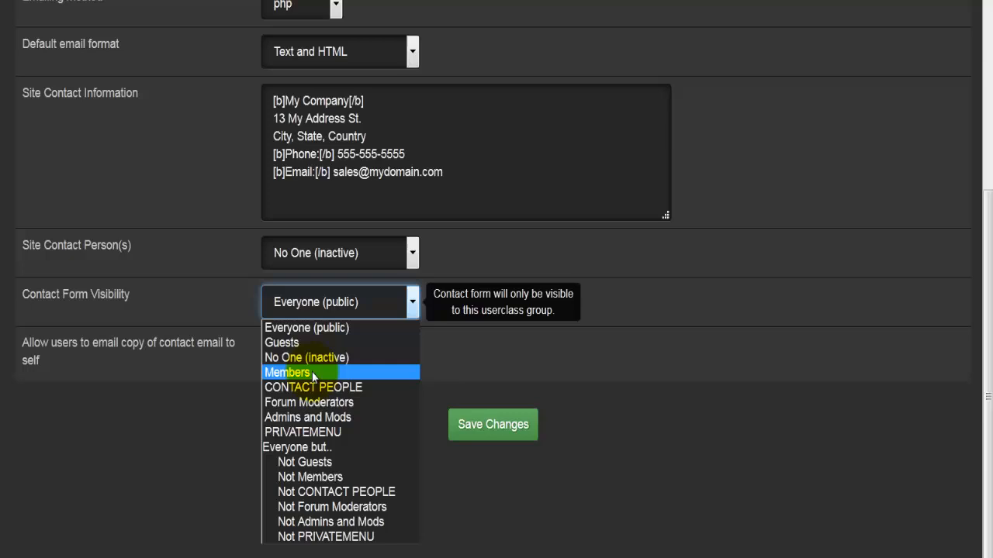
pyautogui.moveTo(321, 328)
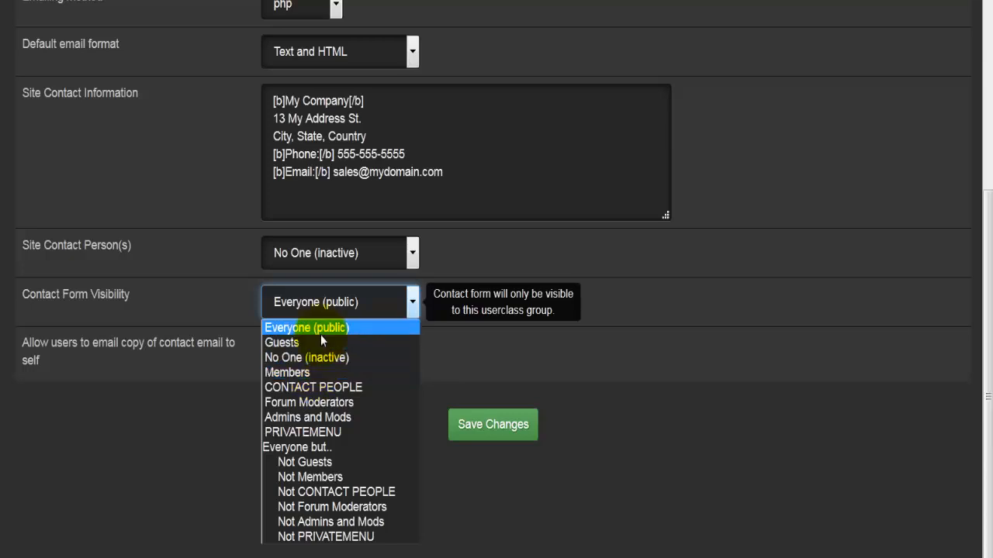
pyautogui.click(307, 327)
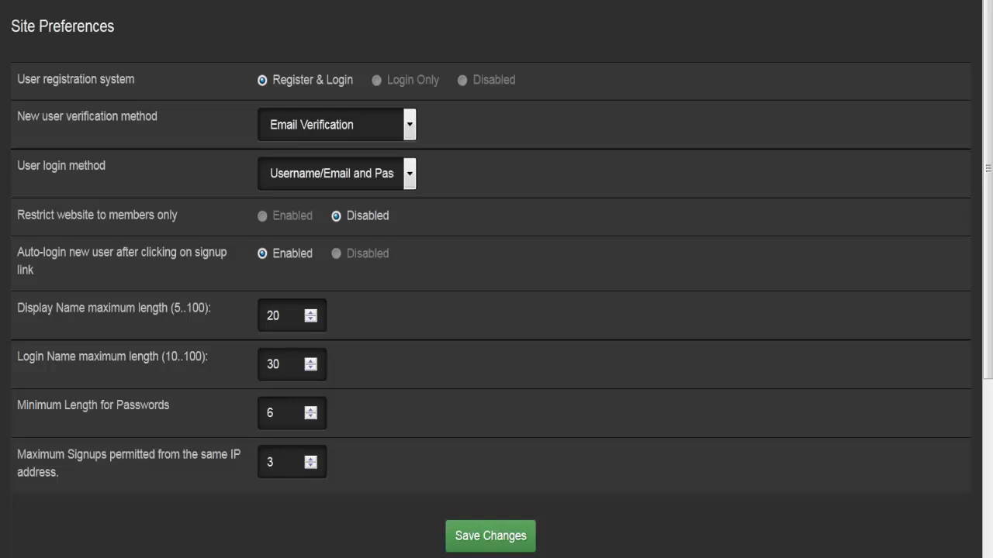
pyautogui.moveTo(31, 121)
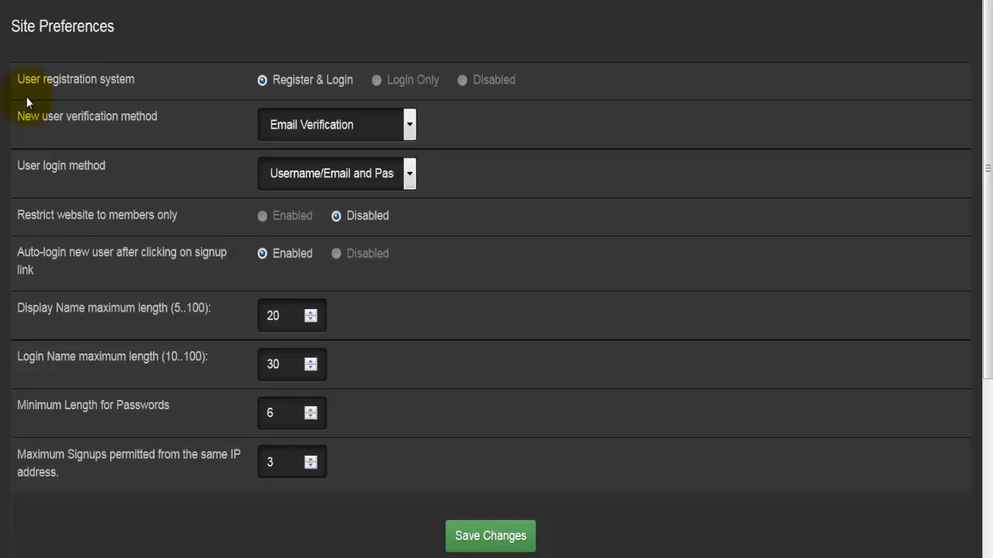
pyautogui.moveTo(468, 85)
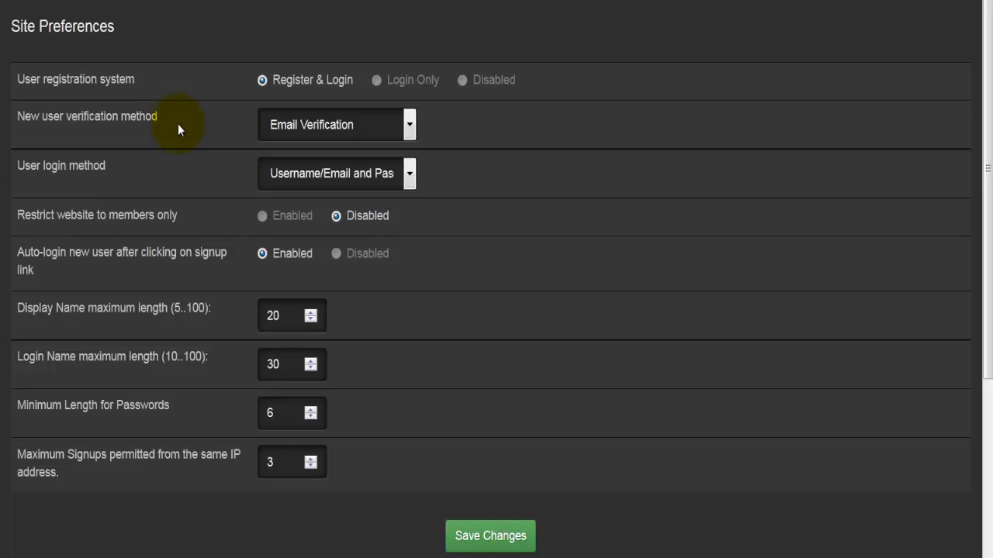
pyautogui.moveTo(375, 130)
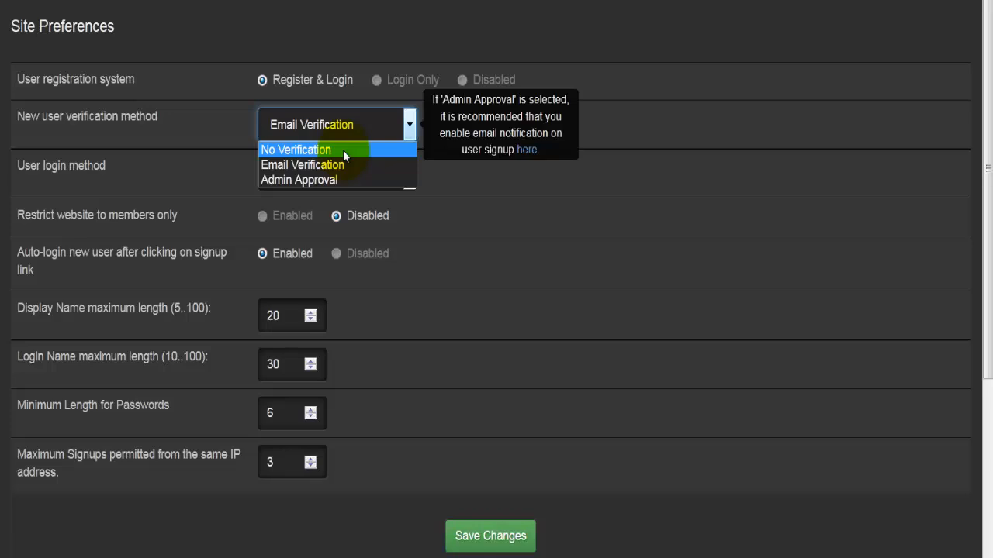
pyautogui.moveTo(364, 164)
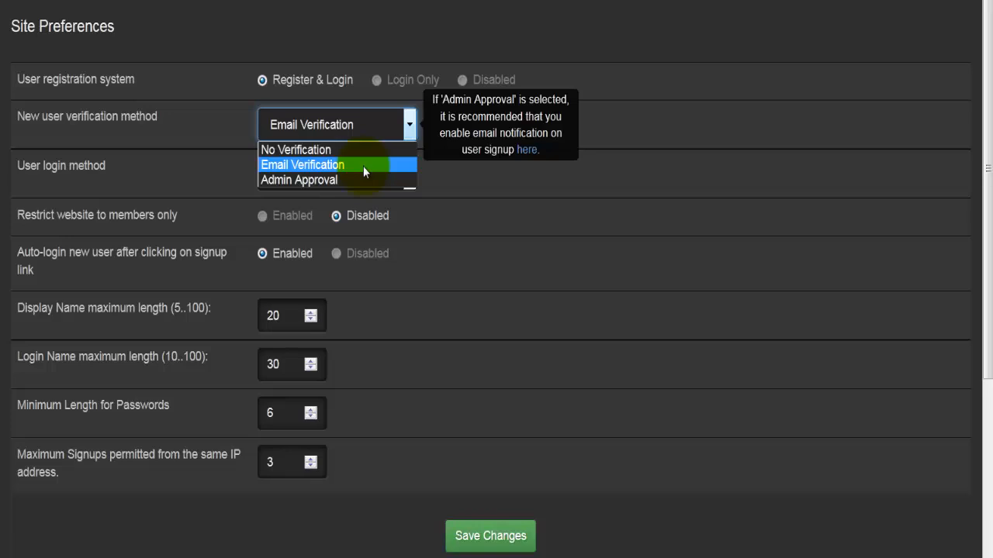
pyautogui.moveTo(355, 179)
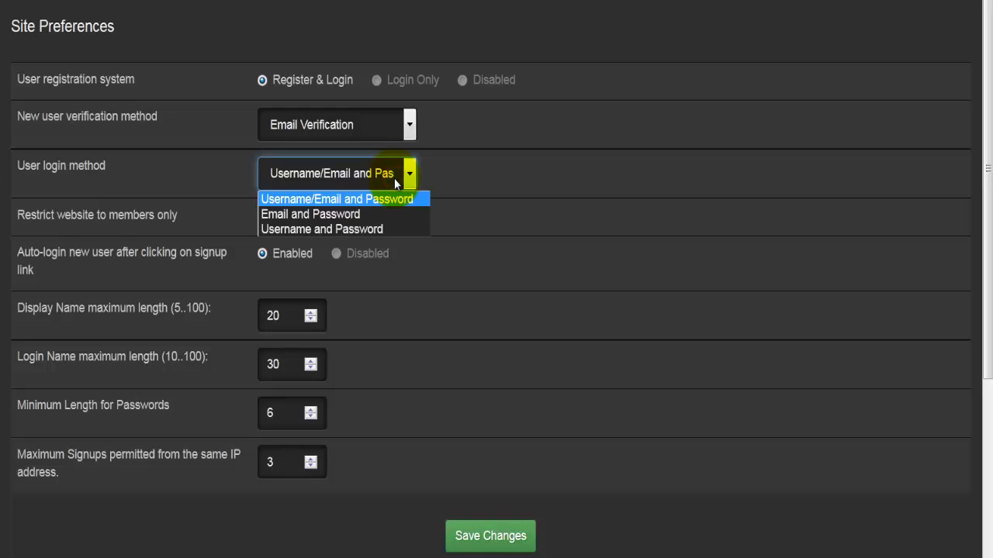
pyautogui.moveTo(396, 217)
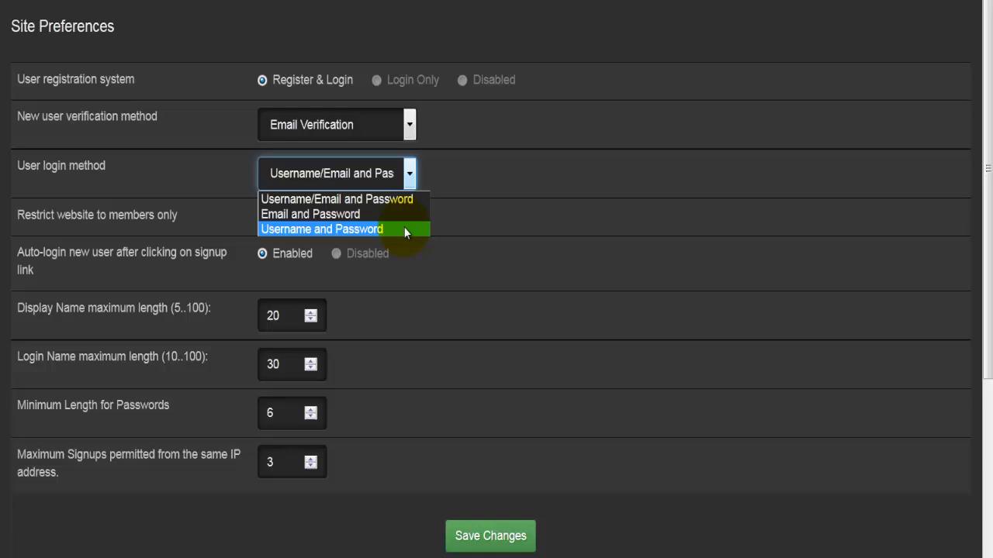
pyautogui.moveTo(400, 214)
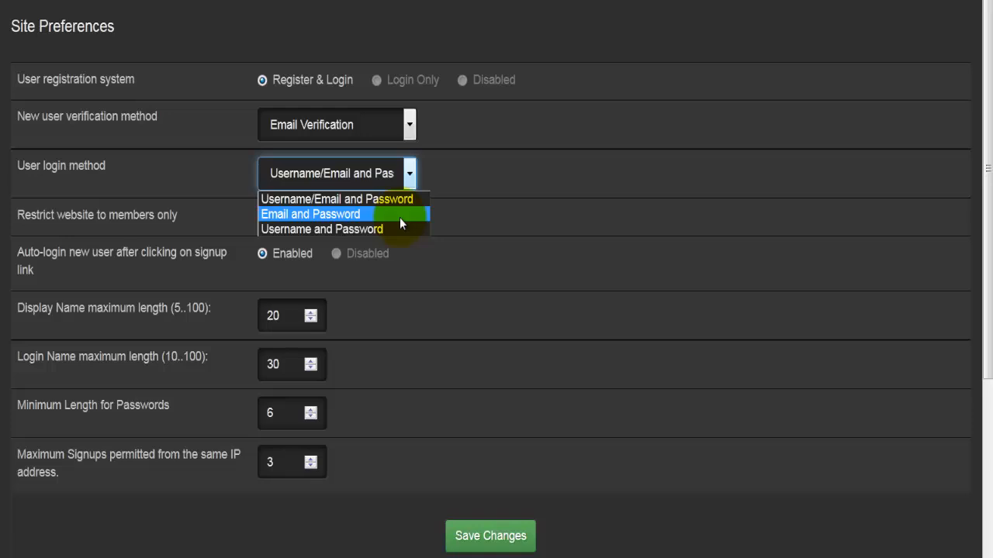
pyautogui.moveTo(380, 198)
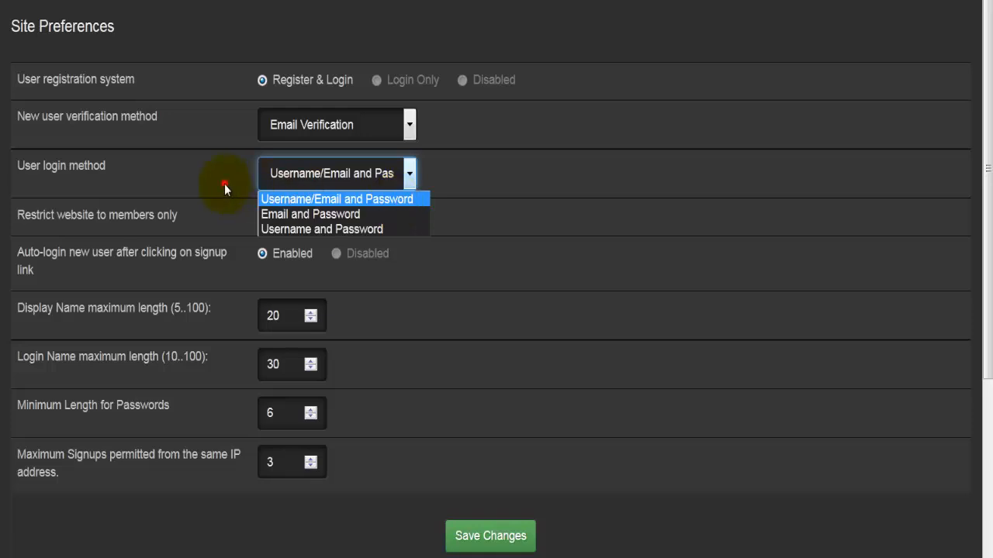
pyautogui.click(337, 198)
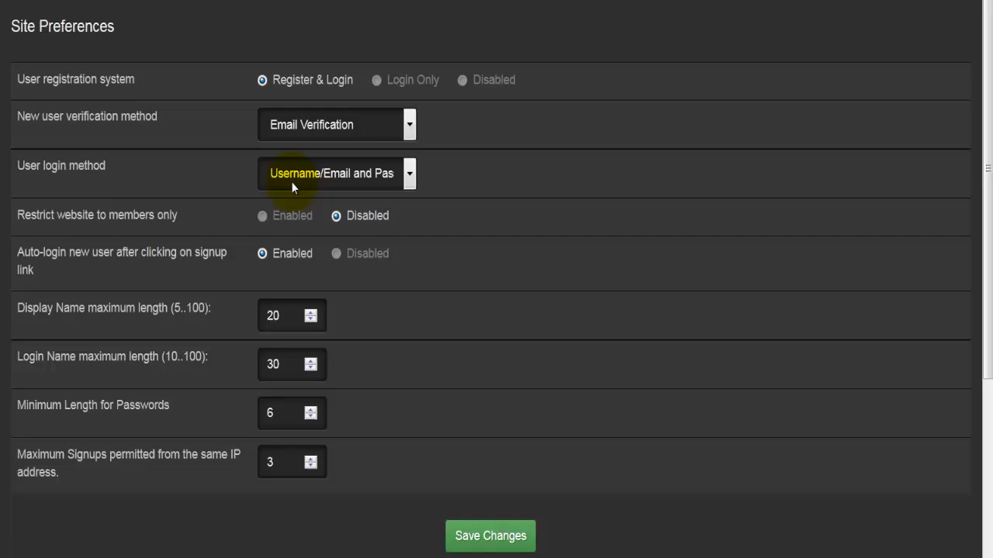
pyautogui.moveTo(165, 247)
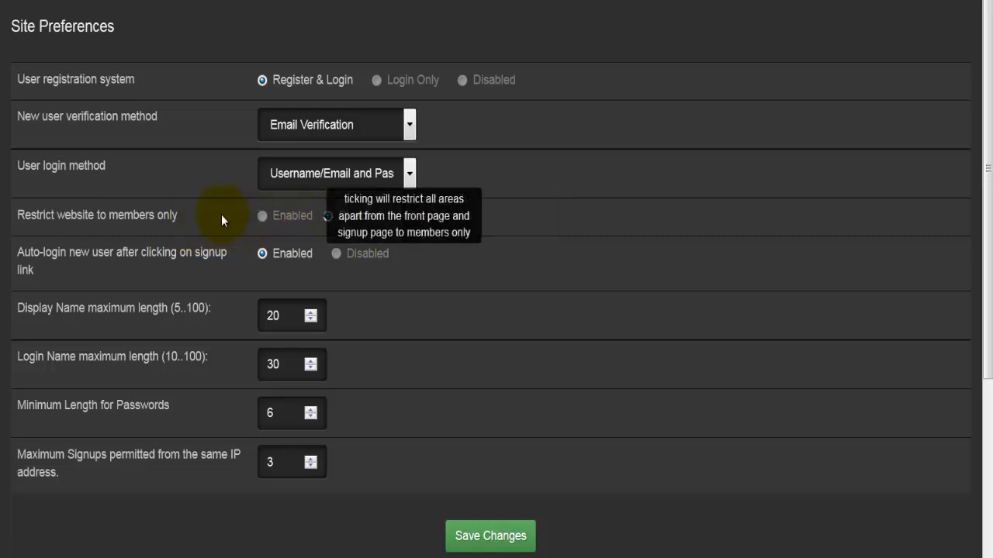
pyautogui.click(335, 216)
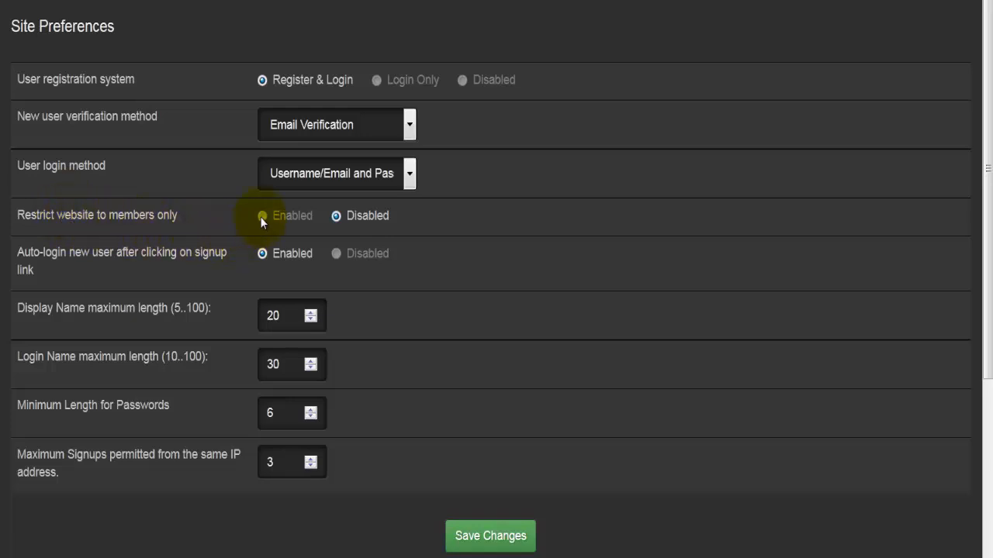
pyautogui.click(336, 216)
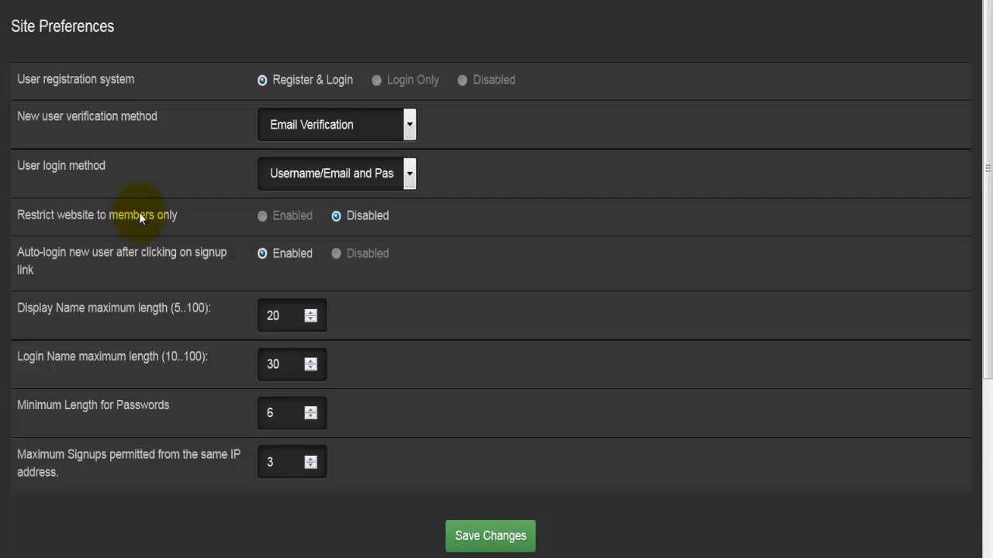
pyautogui.moveTo(108, 218)
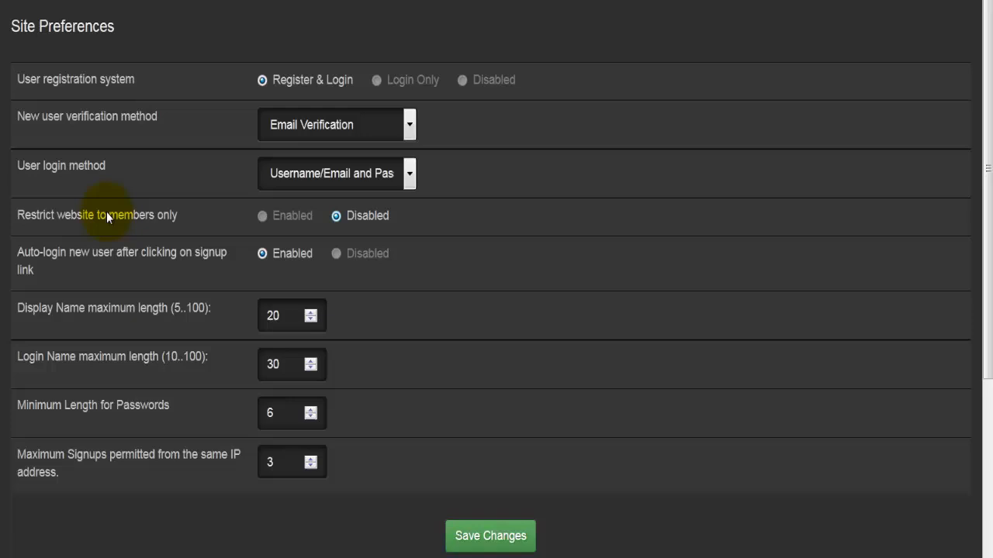
pyautogui.moveTo(154, 231)
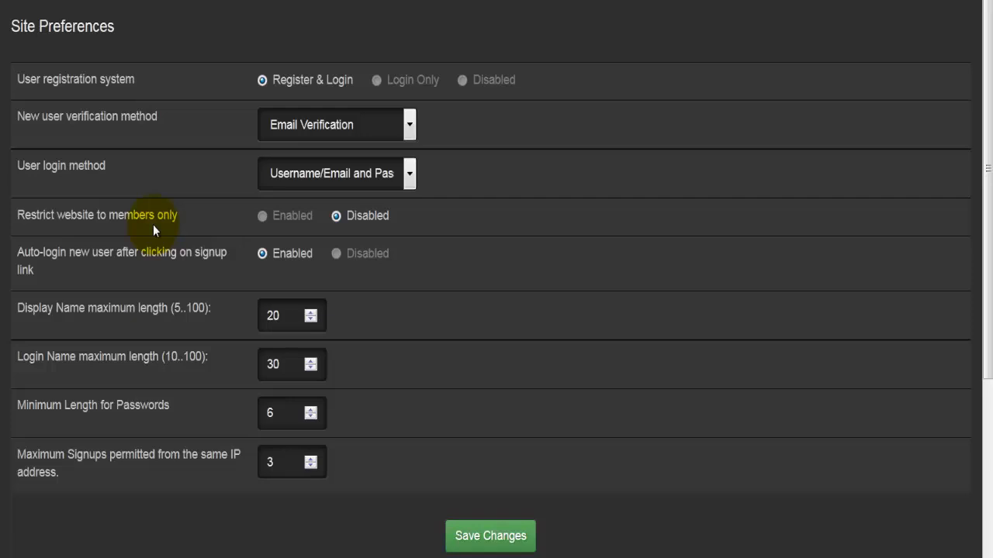
pyautogui.moveTo(93, 264)
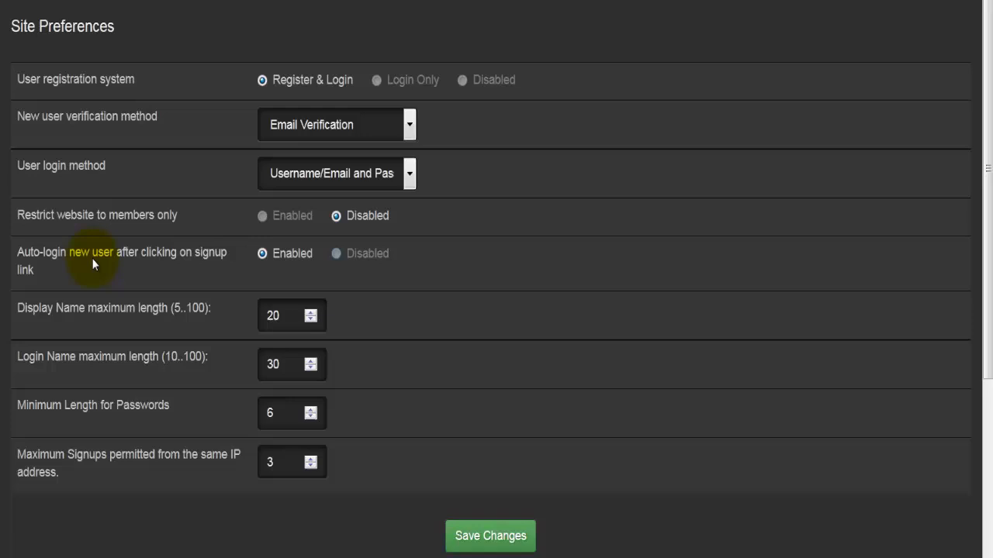
pyautogui.scroll(-3)
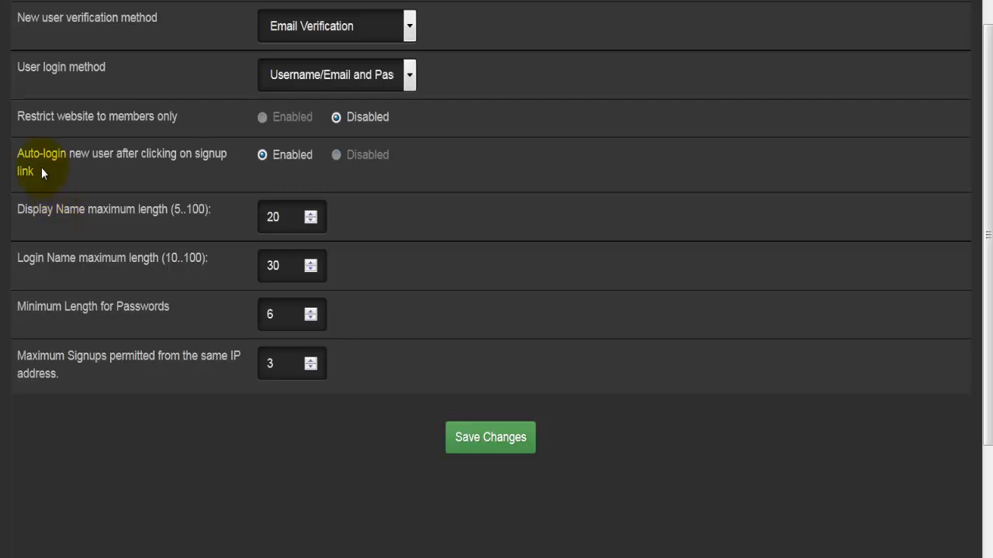
pyautogui.moveTo(372, 220)
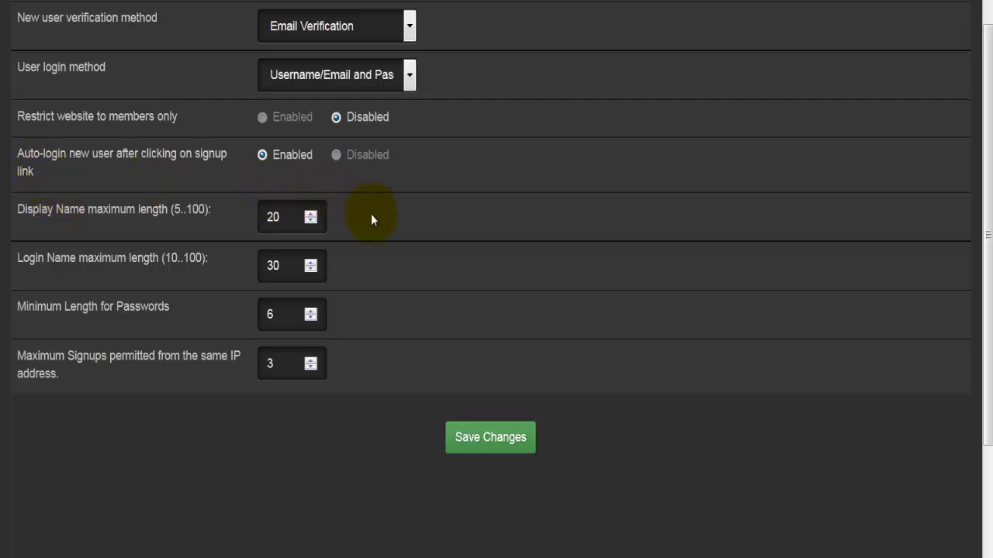
pyautogui.moveTo(205, 210)
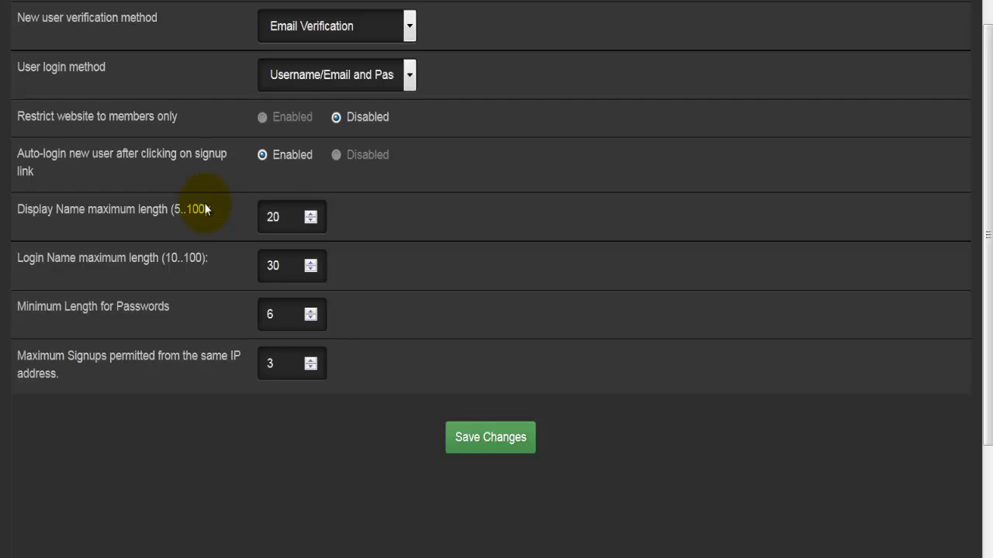
pyautogui.moveTo(195, 267)
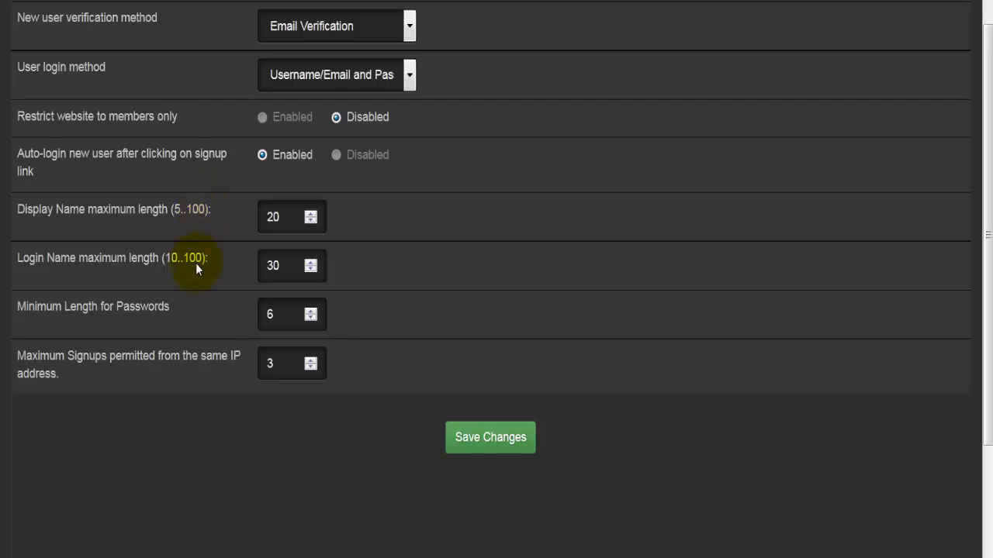
pyautogui.moveTo(183, 325)
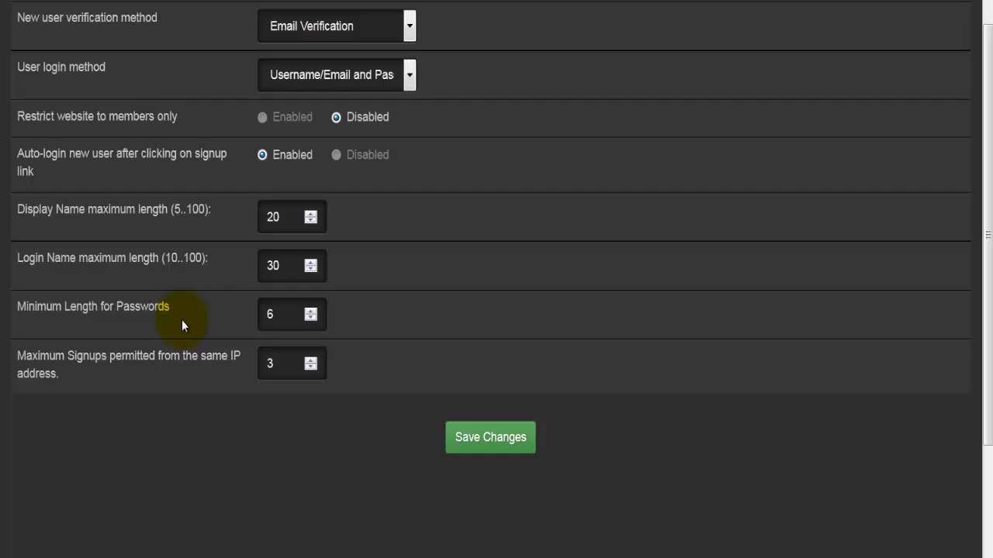
pyautogui.moveTo(183, 380)
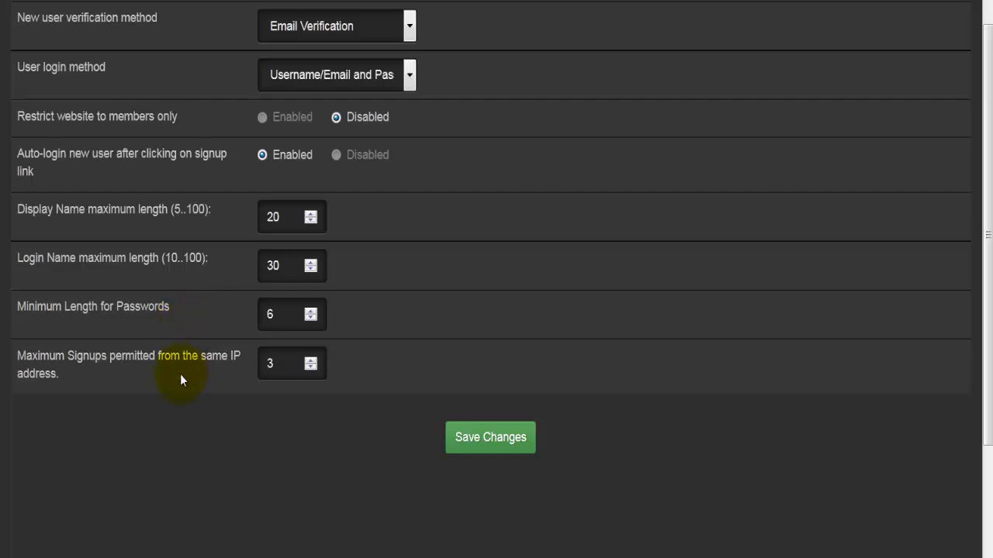
pyautogui.moveTo(196, 384)
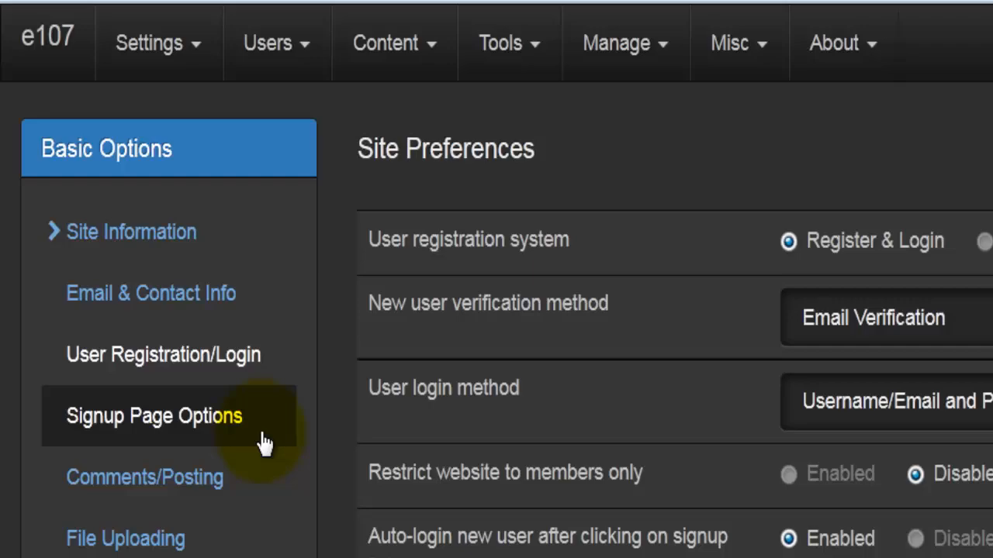
# - In Signup Page Options, make Real Name and Email Confirmation required fields
pyautogui.click(155, 416)
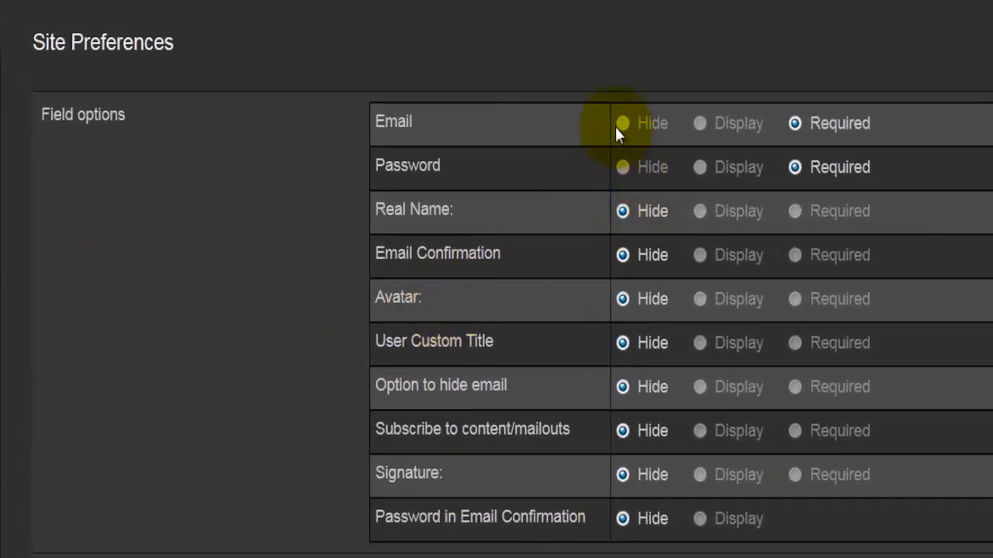
pyautogui.click(794, 122)
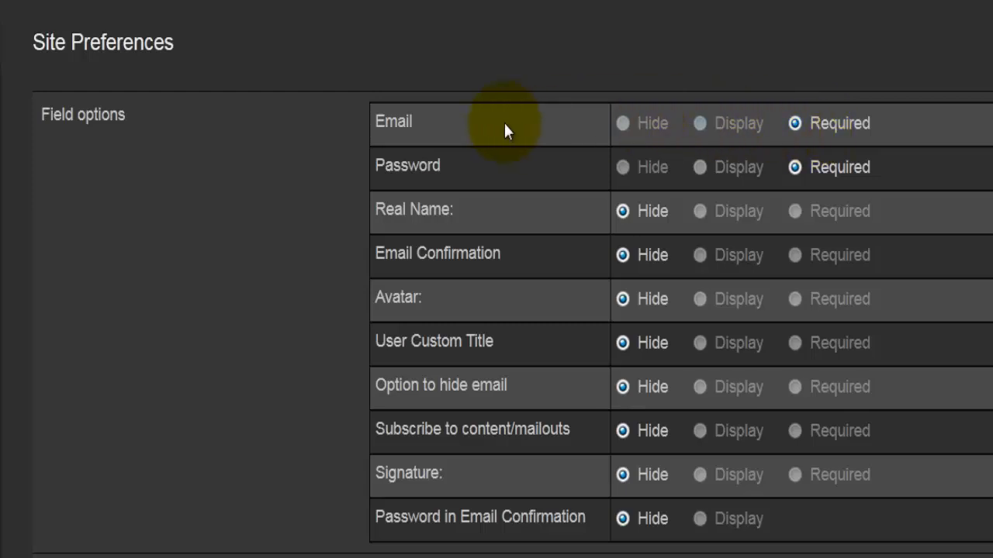
pyautogui.moveTo(496, 385)
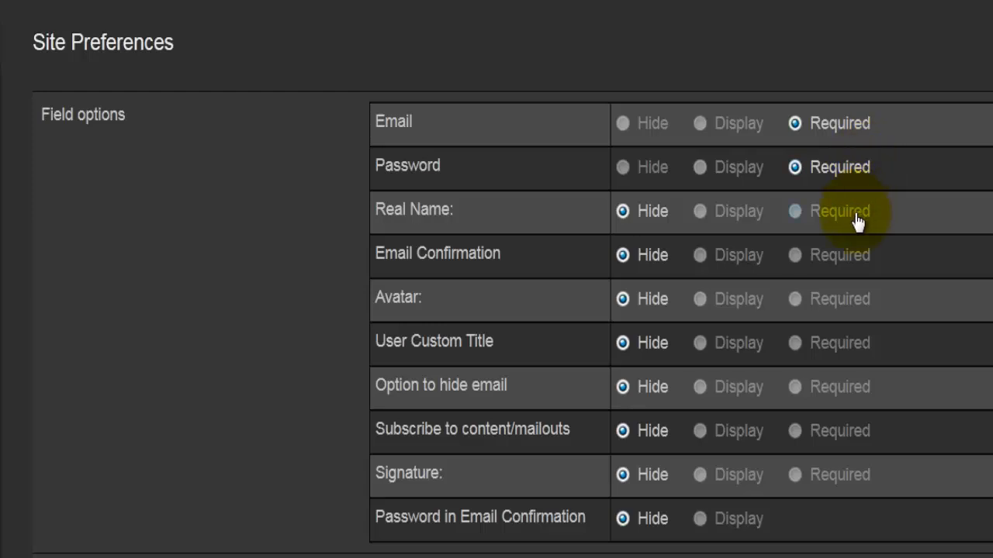
pyautogui.click(794, 211)
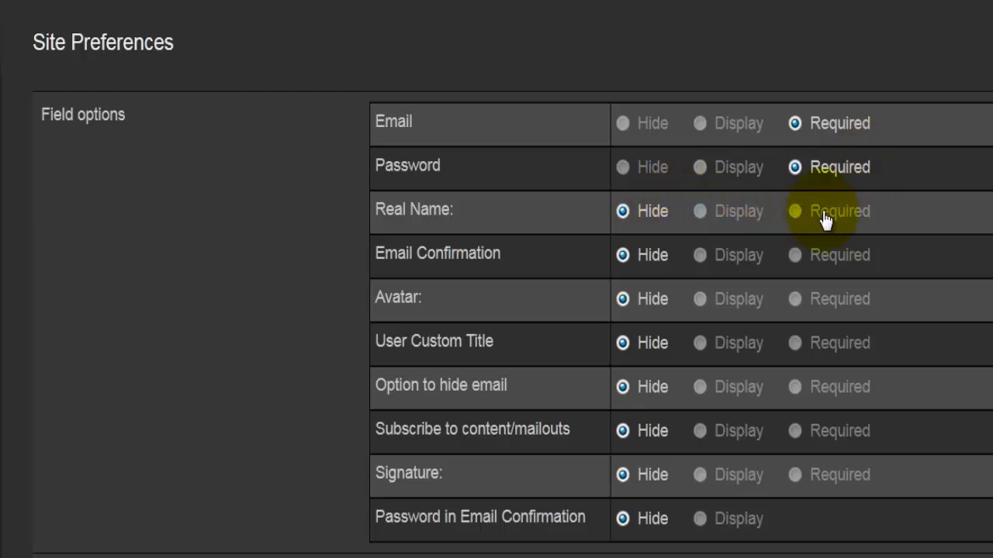
pyautogui.click(794, 211)
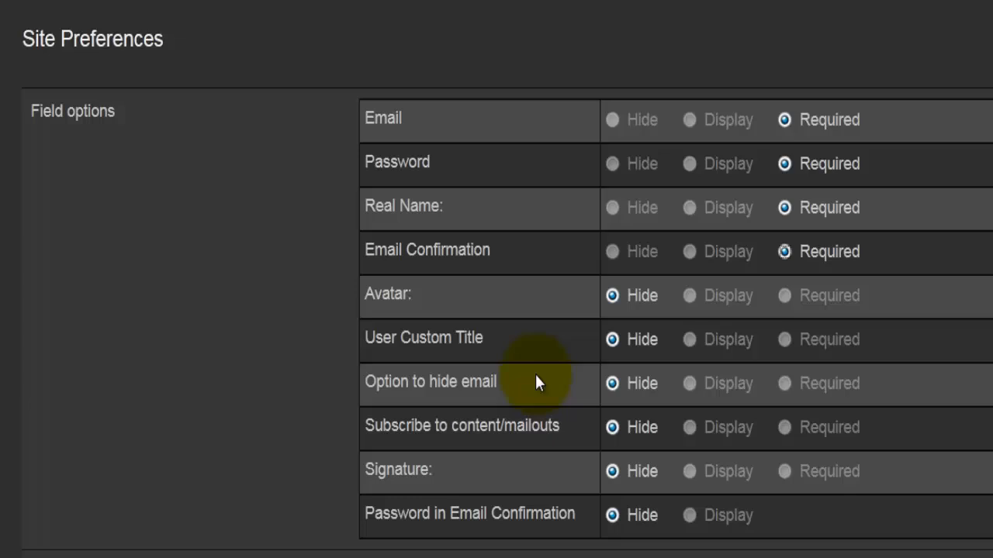
pyautogui.scroll(-3)
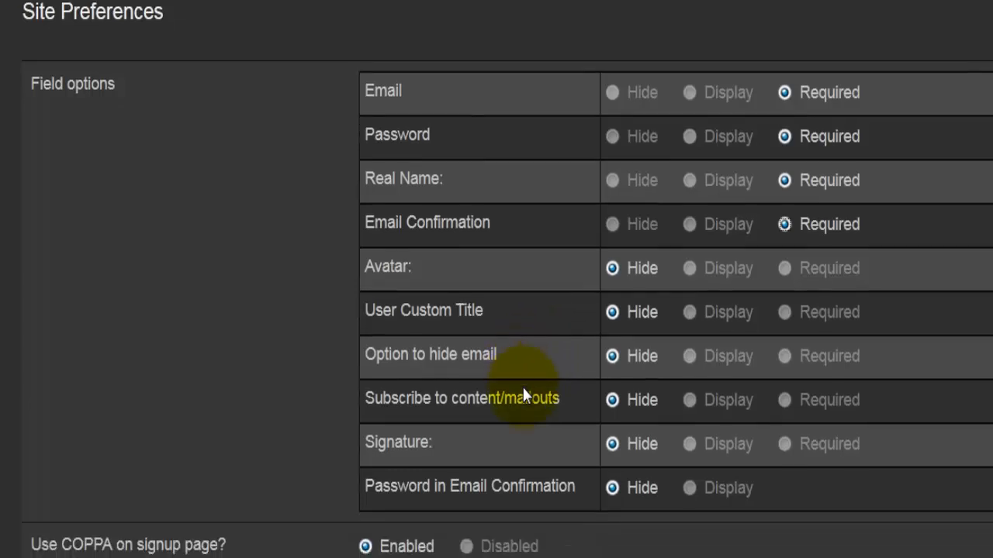
pyautogui.scroll(-3)
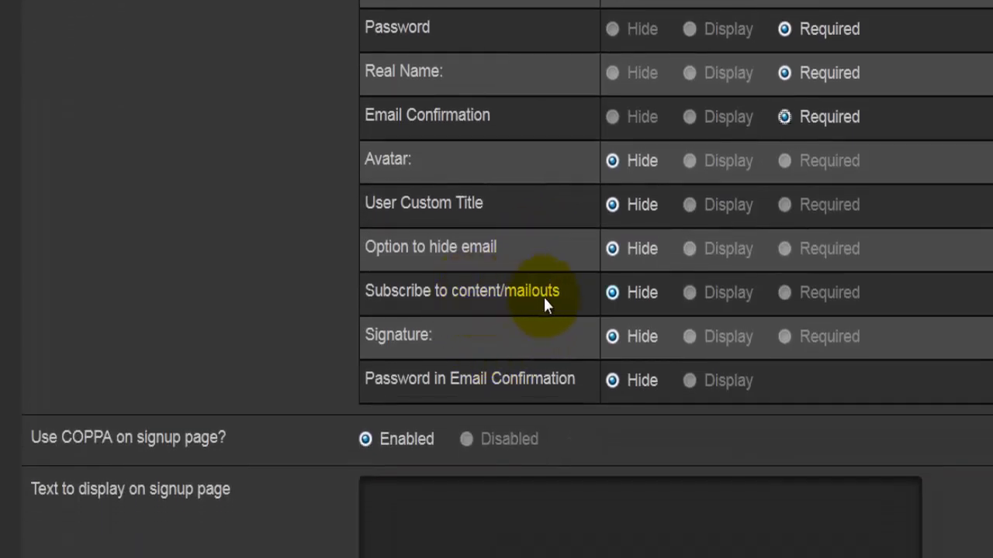
pyautogui.moveTo(434, 401)
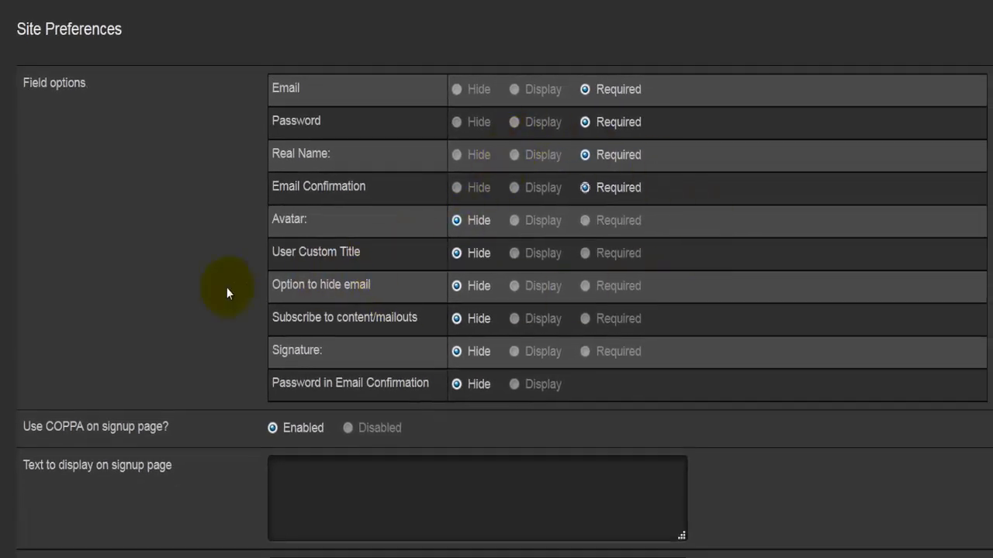
pyautogui.scroll(-3)
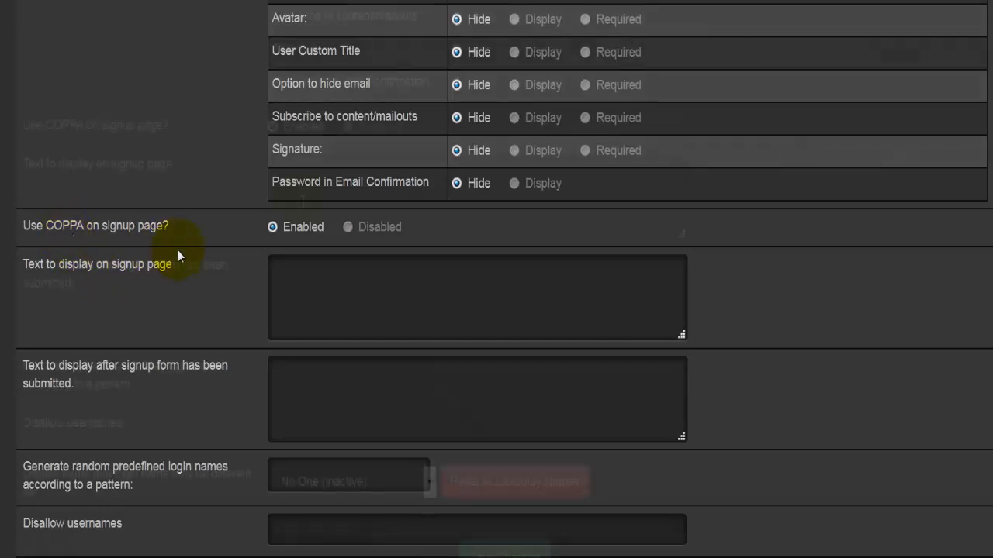
pyautogui.scroll(-3)
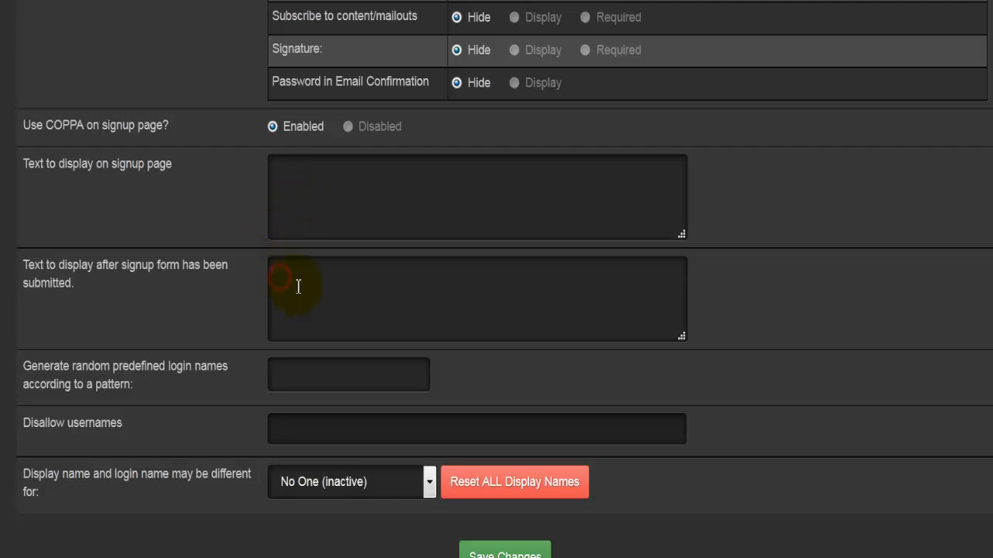
pyautogui.click(298, 292)
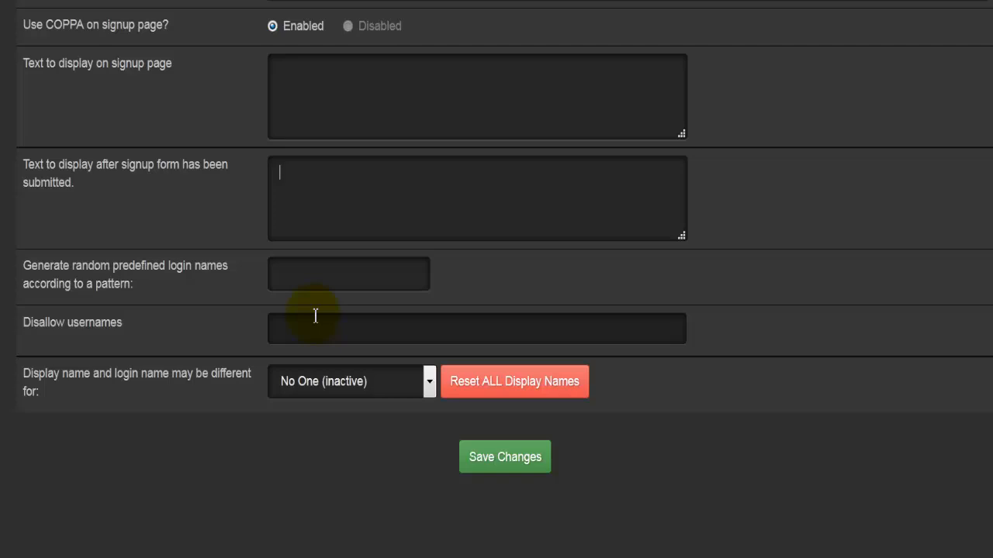
pyautogui.click(347, 273)
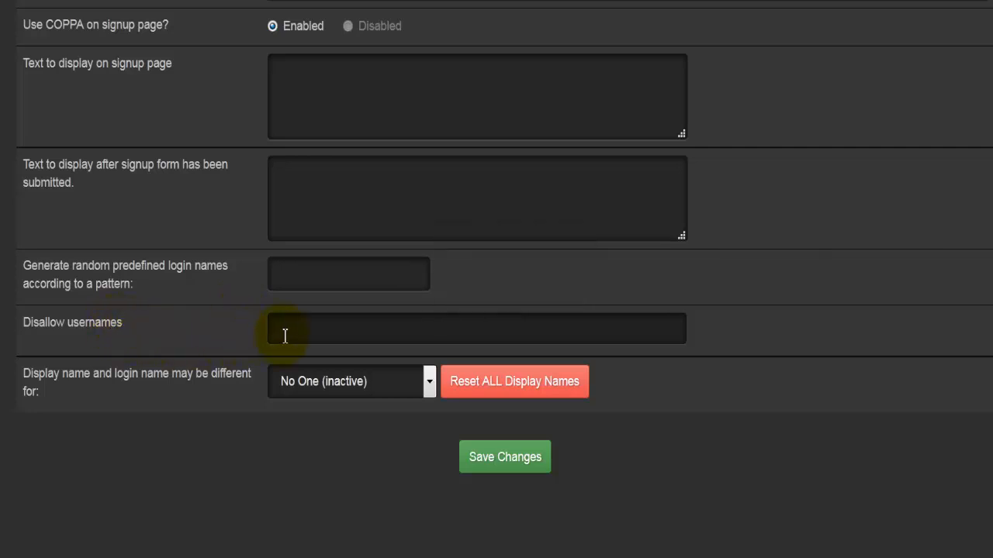
pyautogui.moveTo(287, 333)
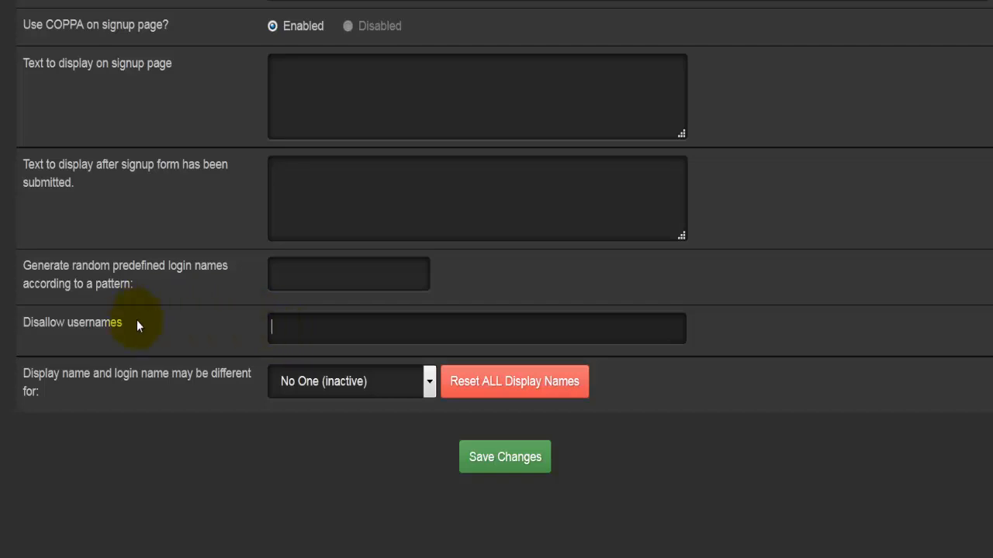
pyautogui.moveTo(138, 326)
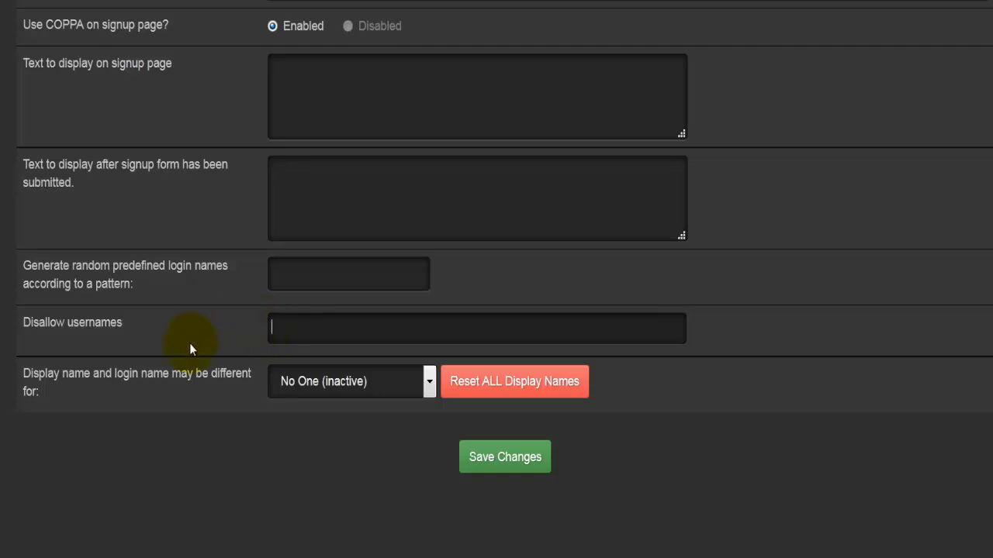
pyautogui.moveTo(174, 391)
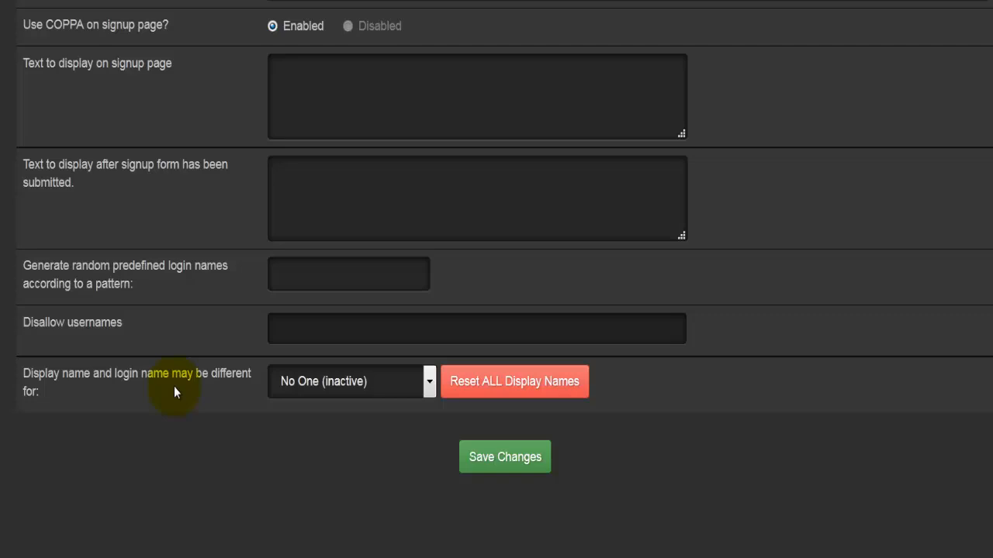
pyautogui.click(350, 381)
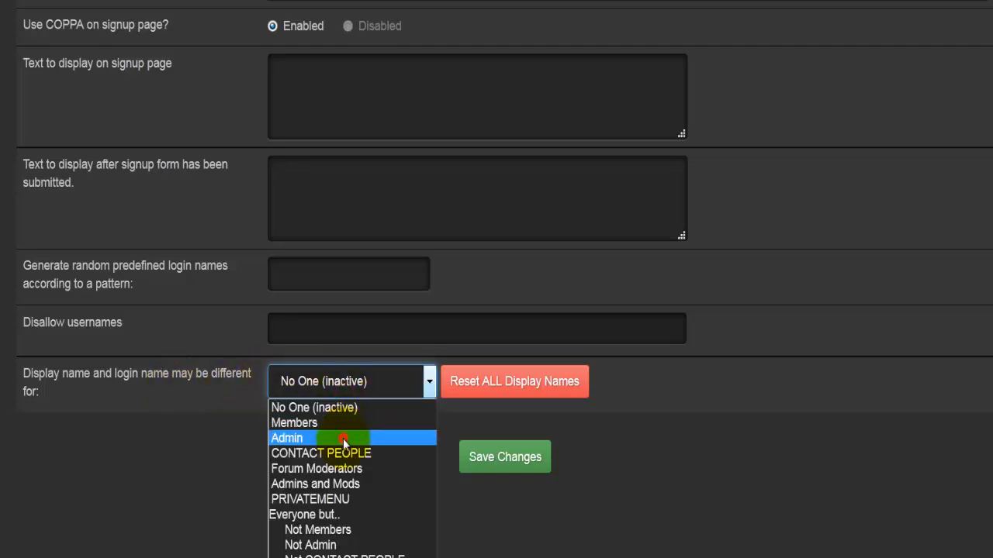
pyautogui.click(285, 438)
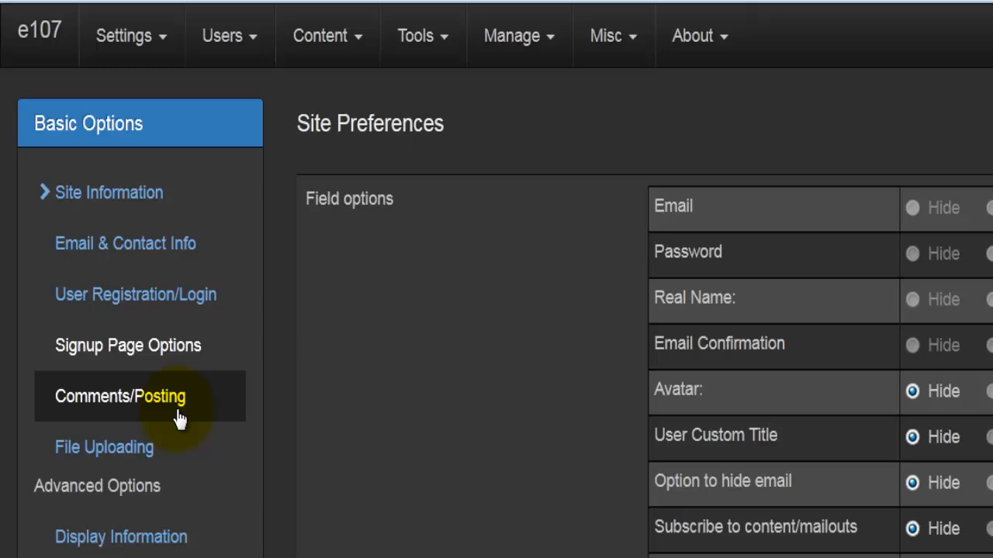
# - Show the Comments/Posting settings with comments allowed, nesting on and New Users moderated
pyautogui.click(121, 397)
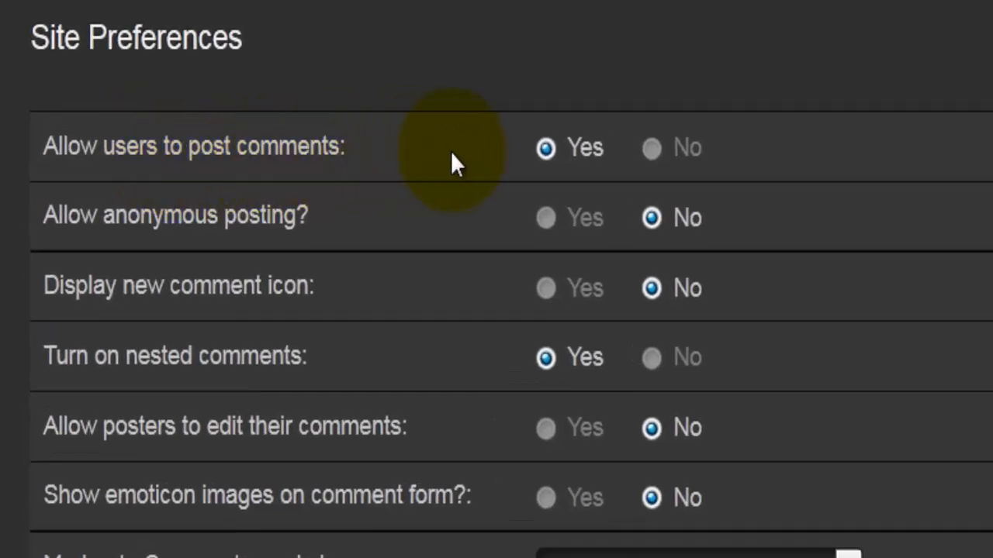
pyautogui.moveTo(220, 248)
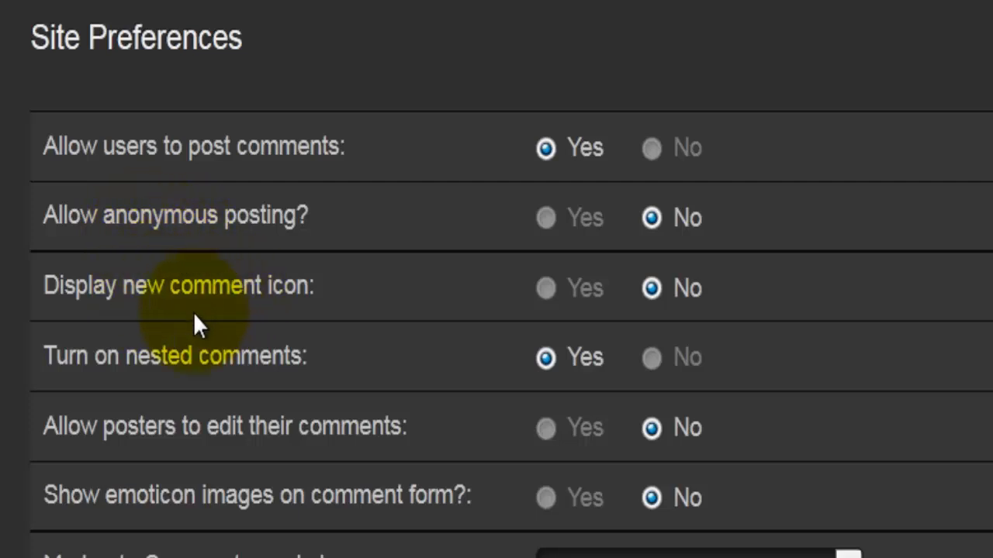
pyautogui.moveTo(121, 403)
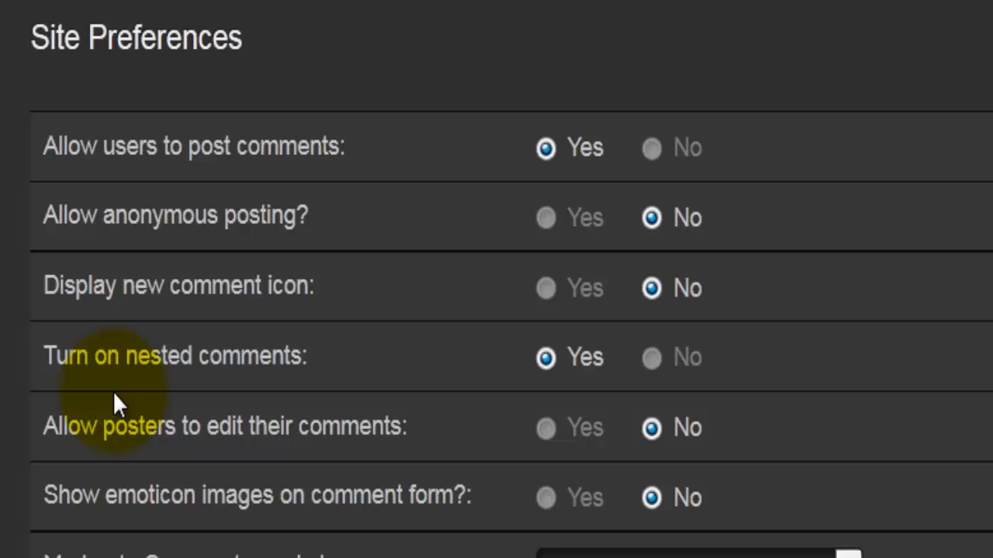
pyautogui.moveTo(245, 388)
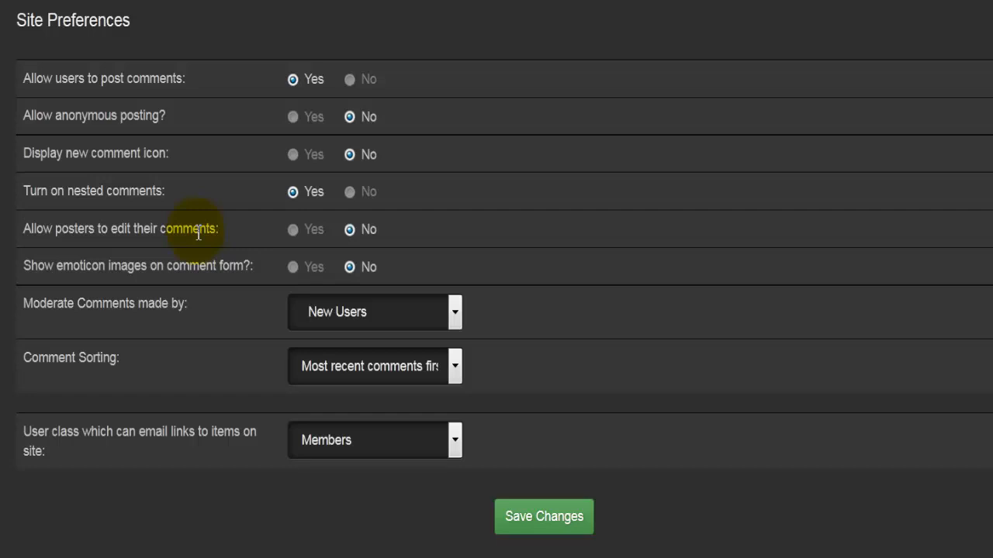
pyautogui.moveTo(235, 235)
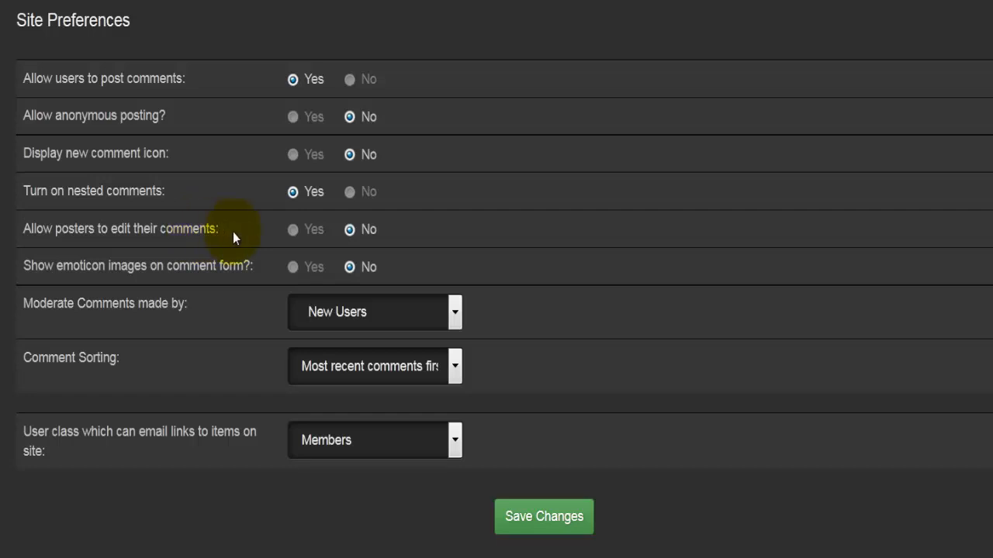
pyautogui.moveTo(115, 269)
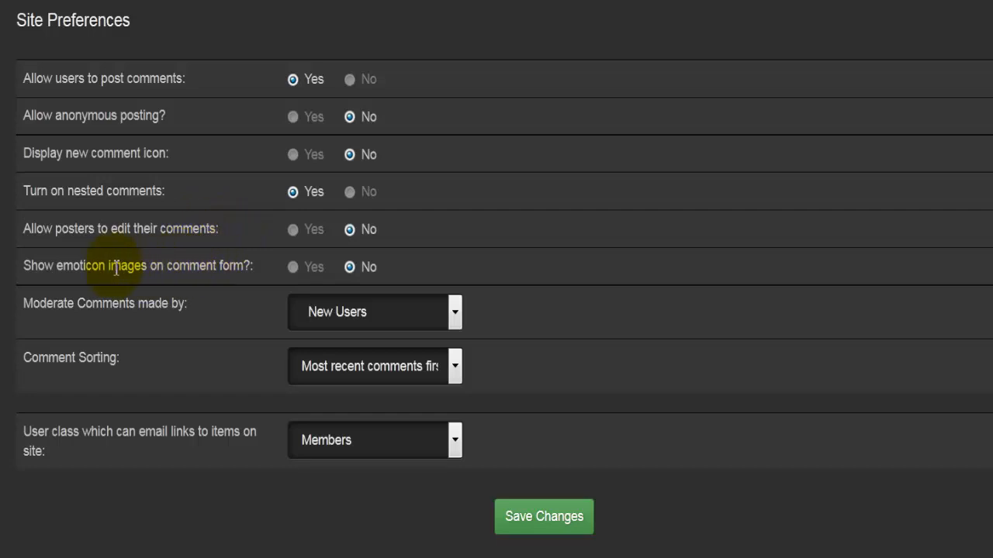
pyautogui.moveTo(233, 264)
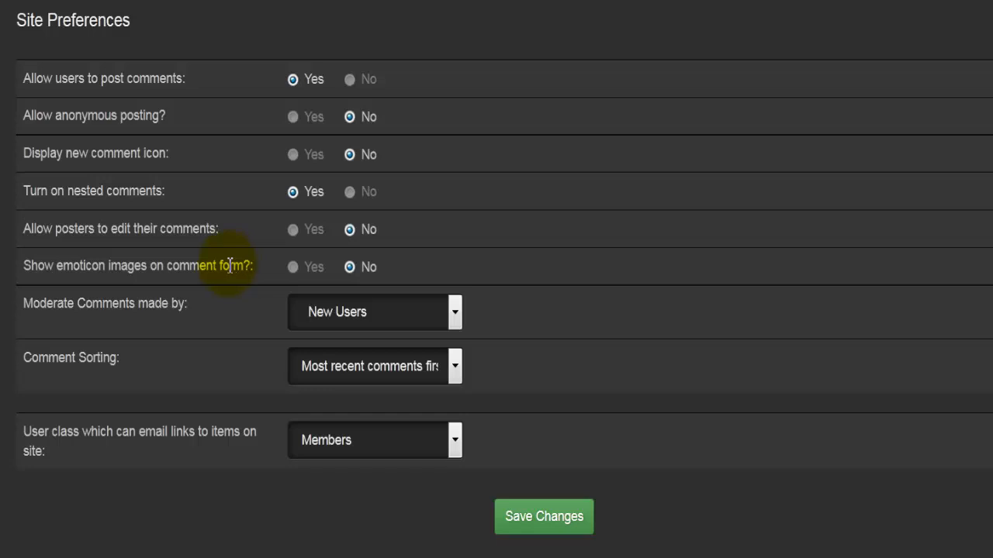
pyautogui.moveTo(205, 264)
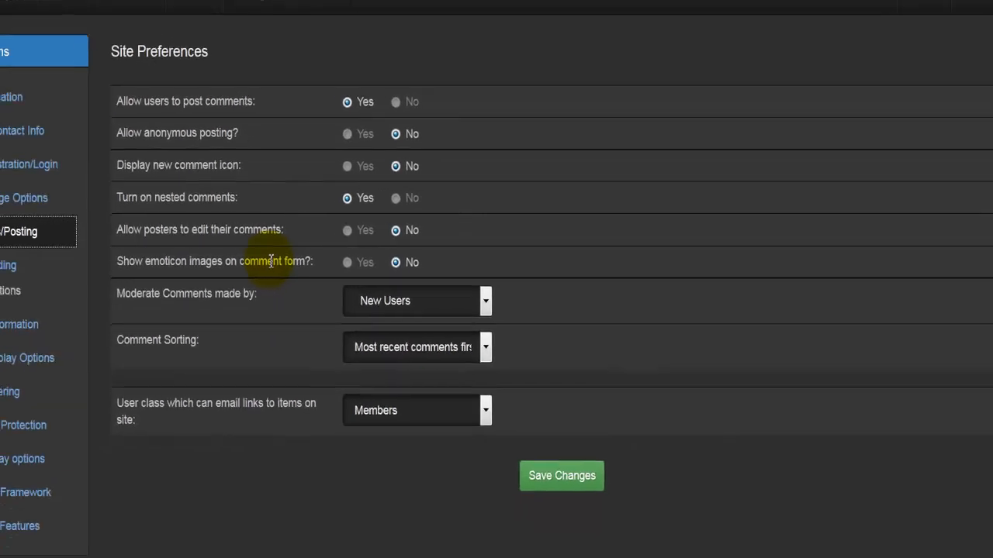
pyautogui.click(95, 27)
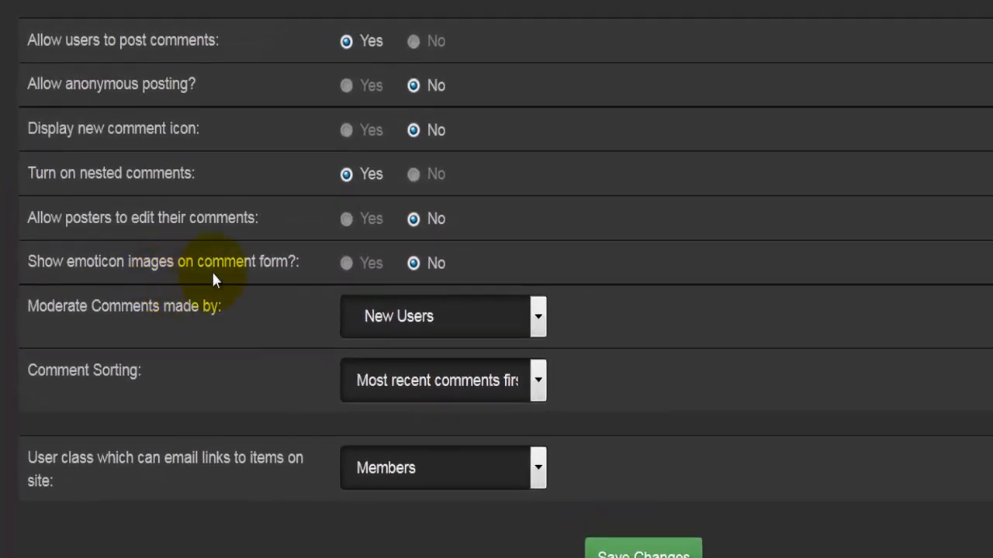
pyautogui.moveTo(286, 320)
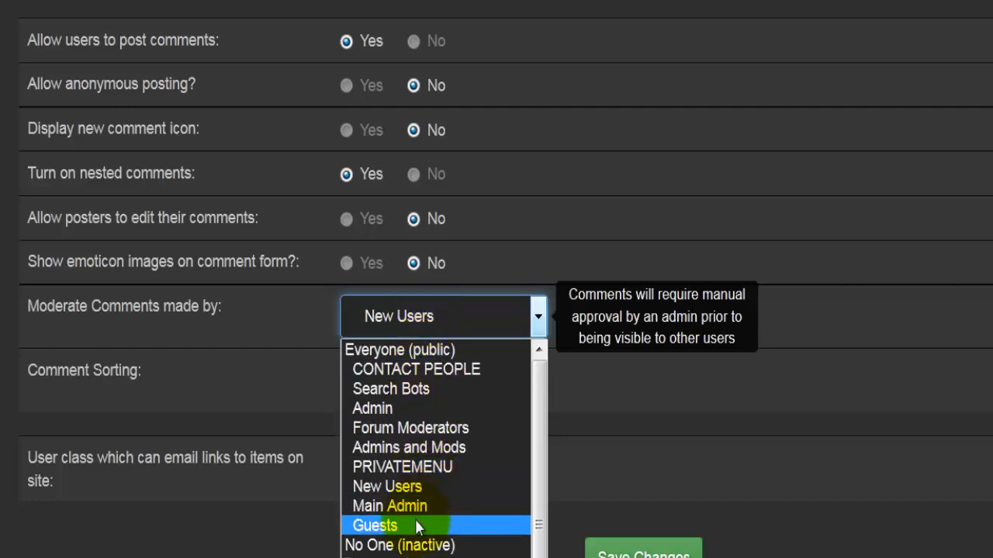
pyautogui.moveTo(401, 351)
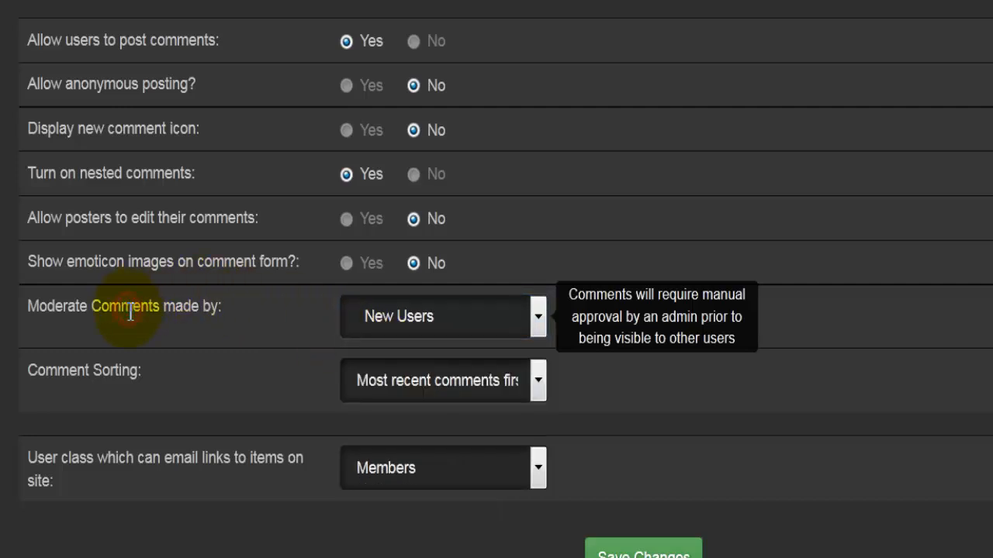
pyautogui.moveTo(131, 313)
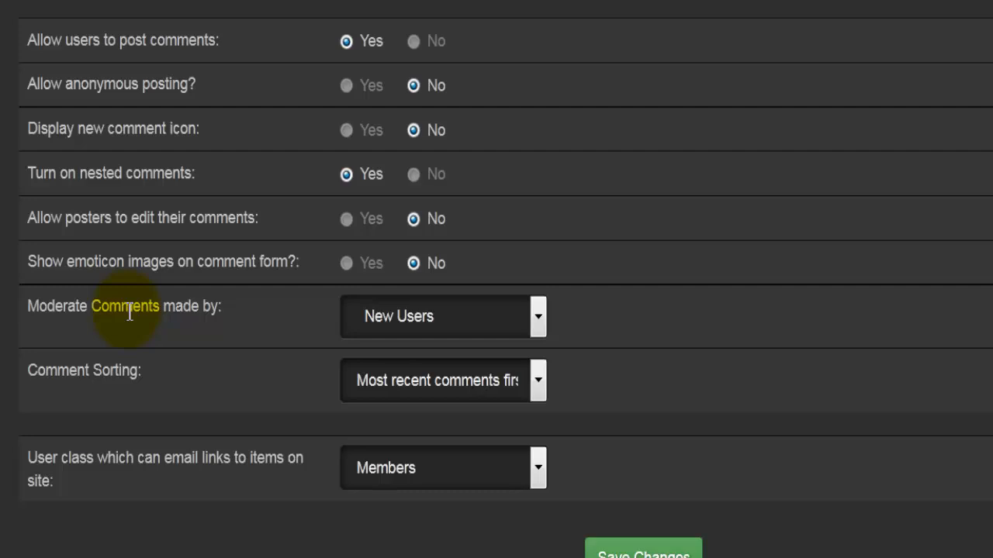
pyautogui.moveTo(380, 391)
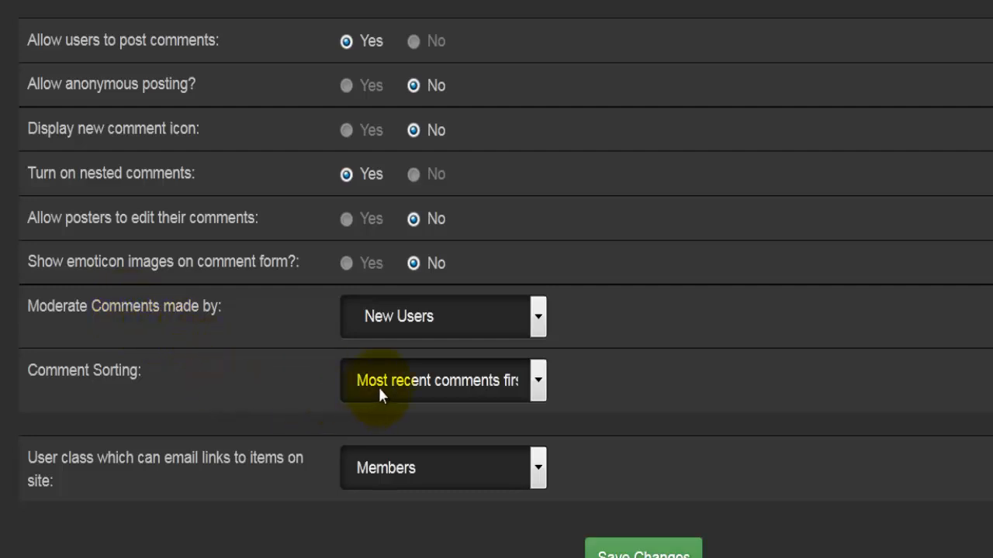
pyautogui.click(442, 380)
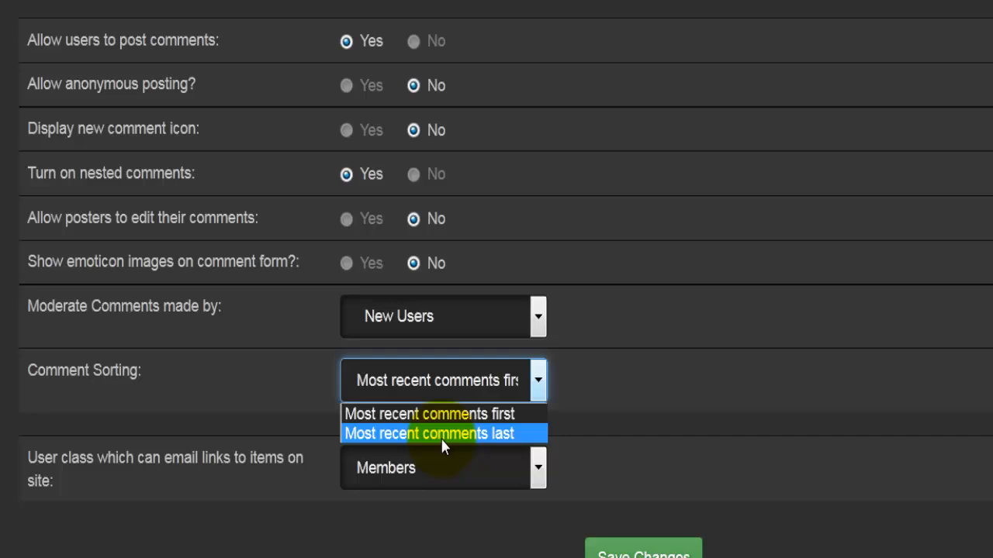
pyautogui.moveTo(443, 440)
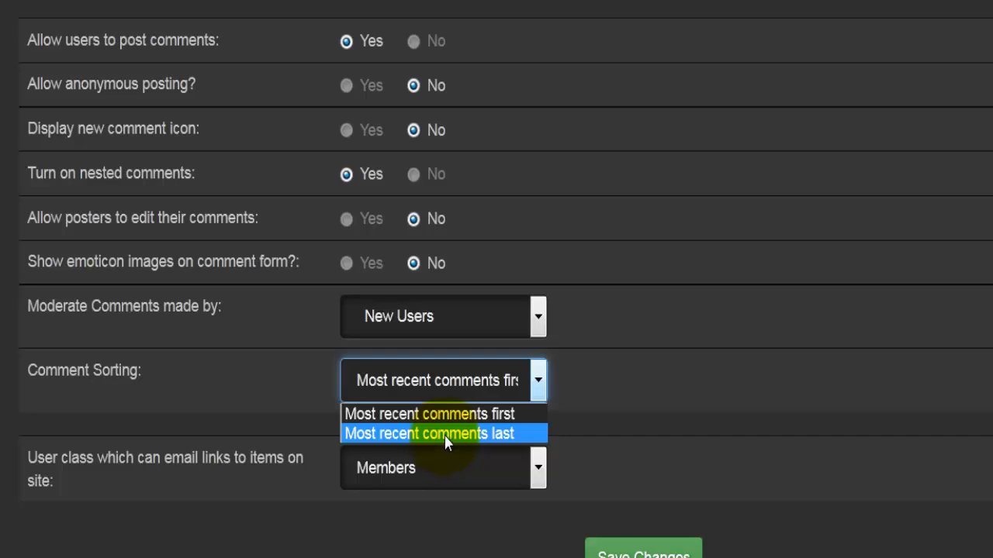
pyautogui.moveTo(444, 421)
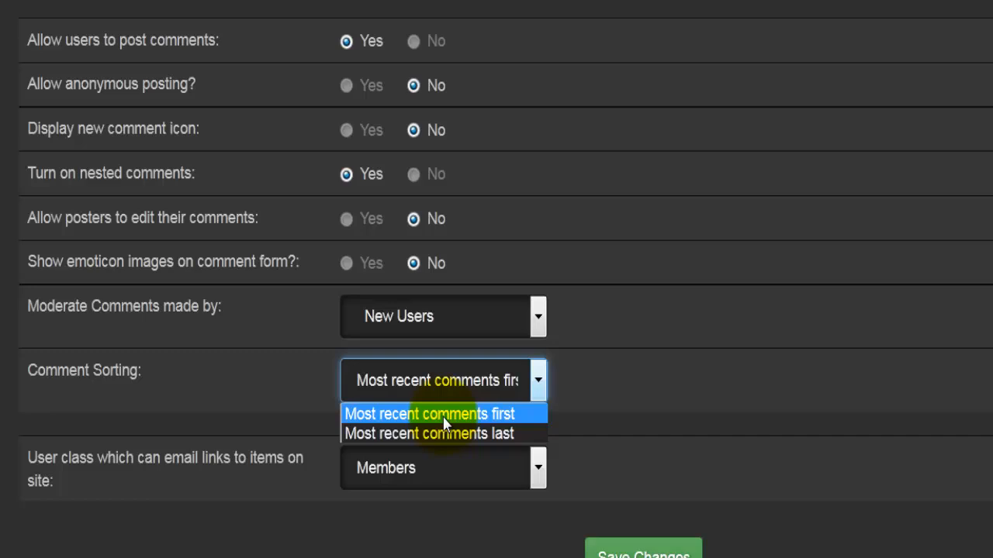
pyautogui.moveTo(443, 435)
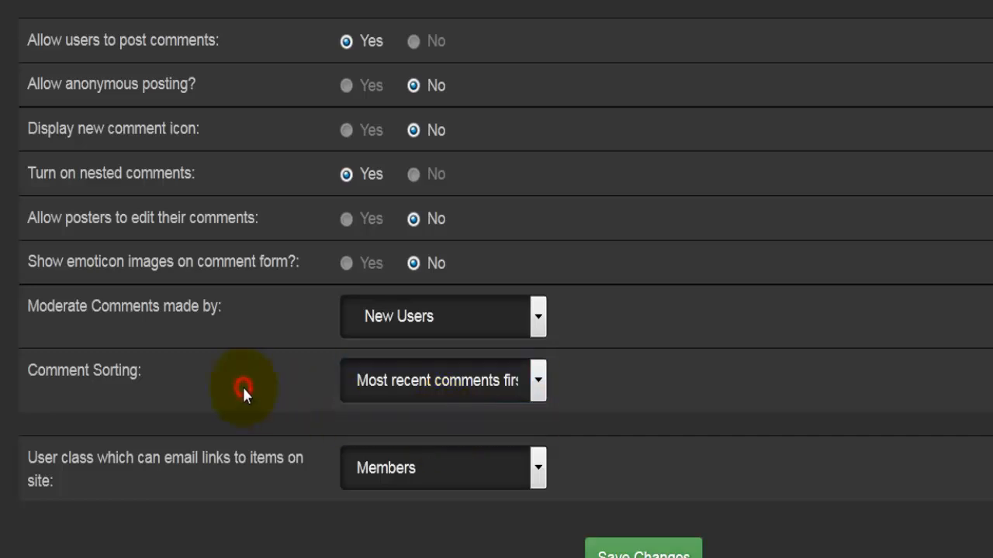
# - Reveal the user classes allowed to email links to items, currently Members
pyautogui.scroll(-3)
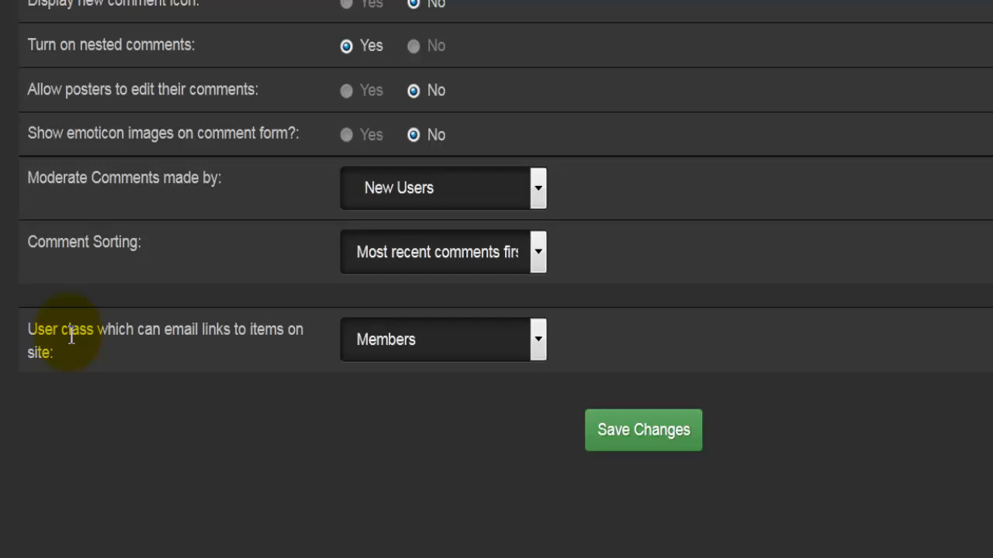
pyautogui.doubleClick(78, 329)
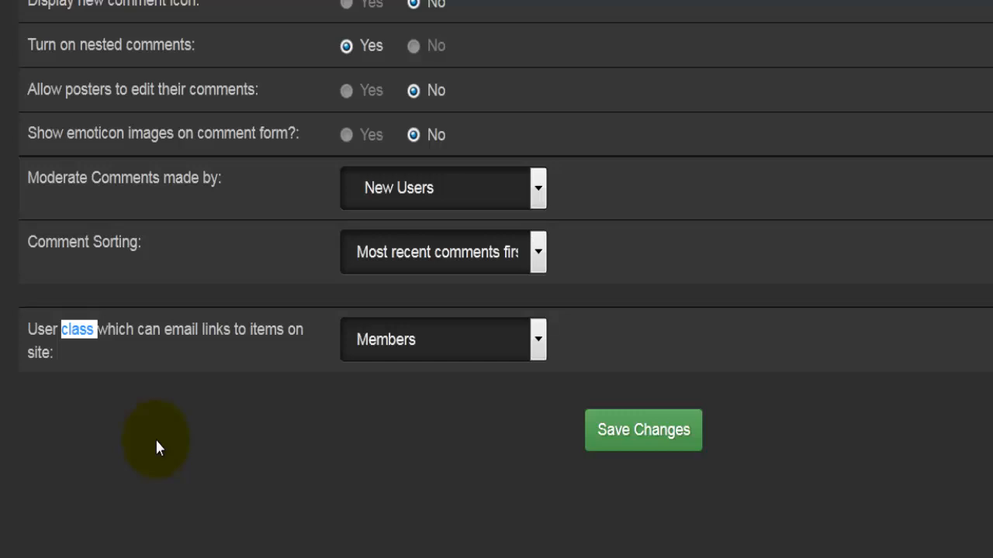
pyautogui.click(442, 340)
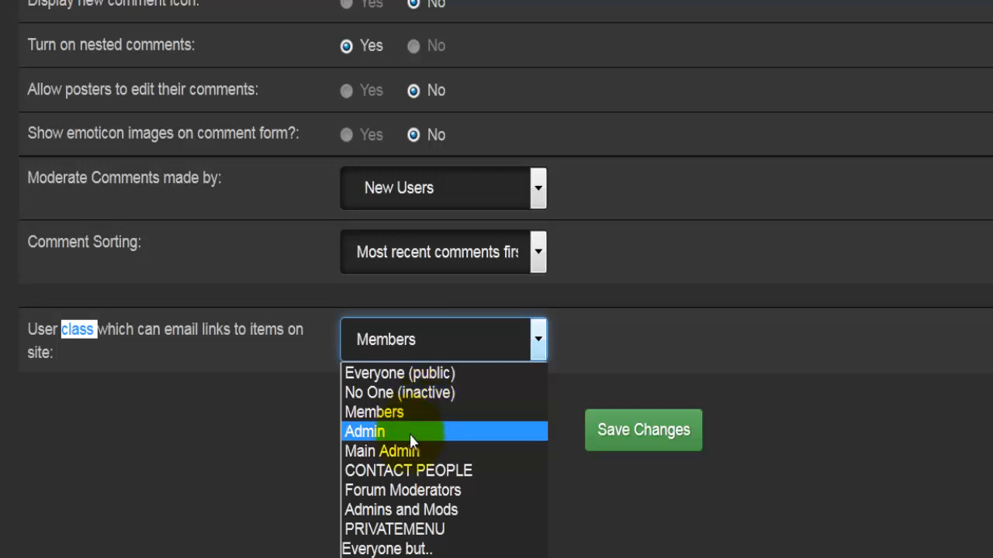
pyautogui.moveTo(478, 490)
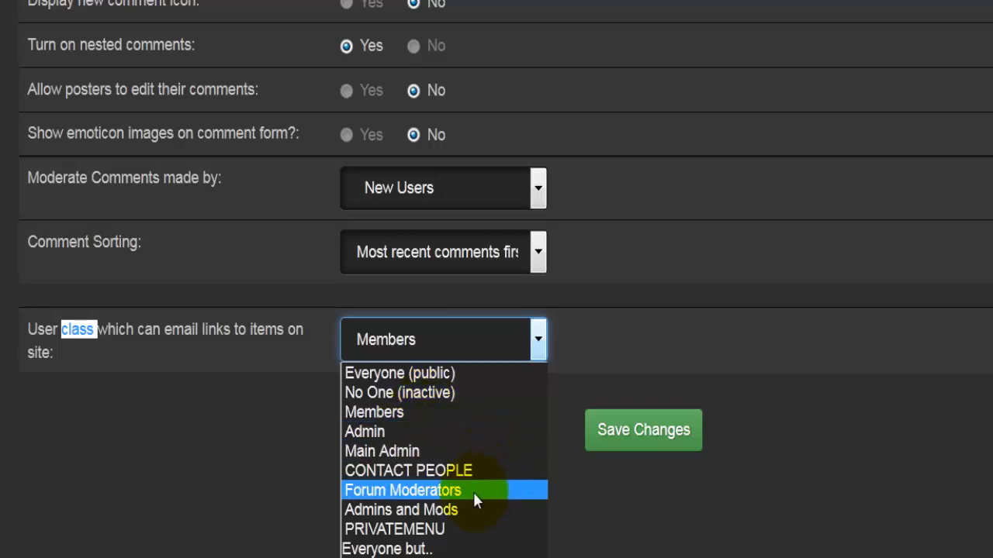